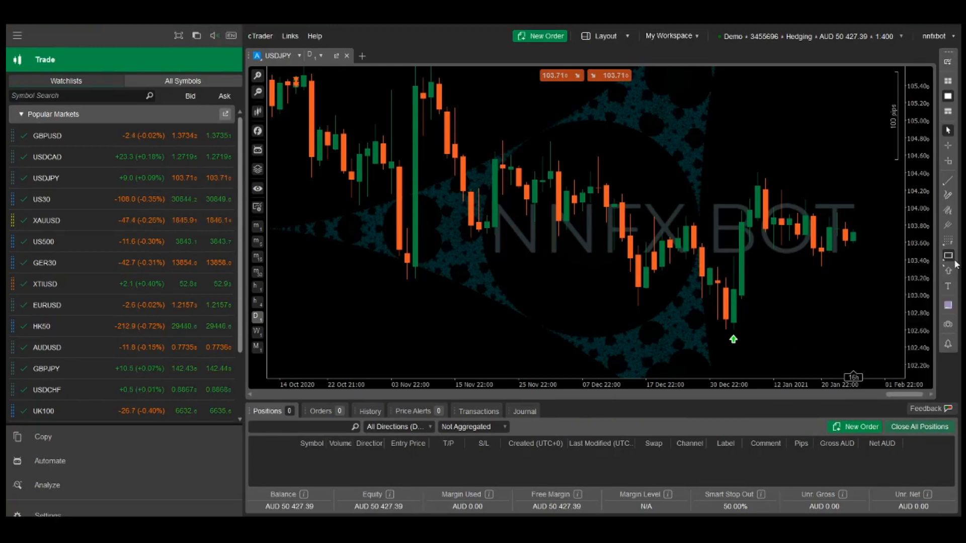
# Place an up-arrow marker on the USDJPY engulfing candle near 25 November
pyautogui.click(949, 271)
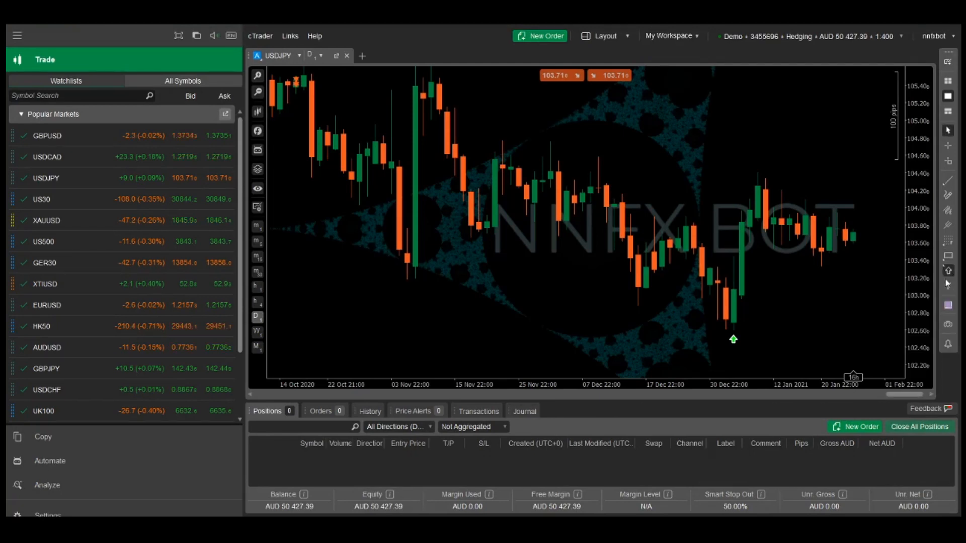
pyautogui.click(948, 271)
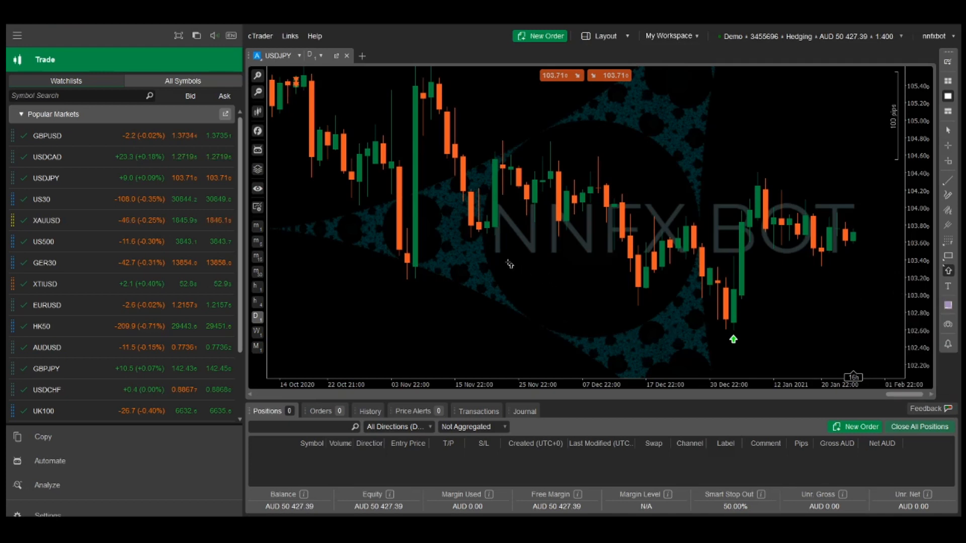
pyautogui.moveTo(489, 254)
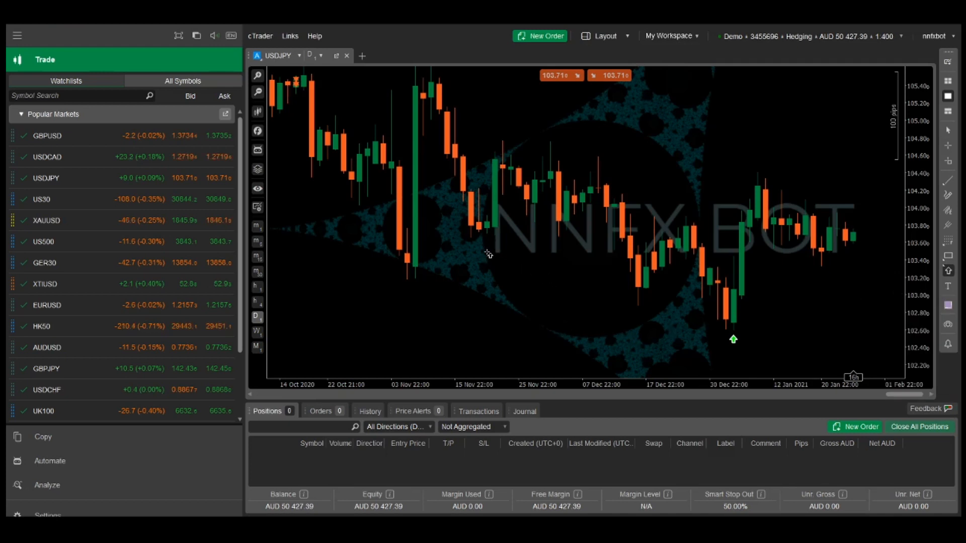
pyautogui.moveTo(534, 234)
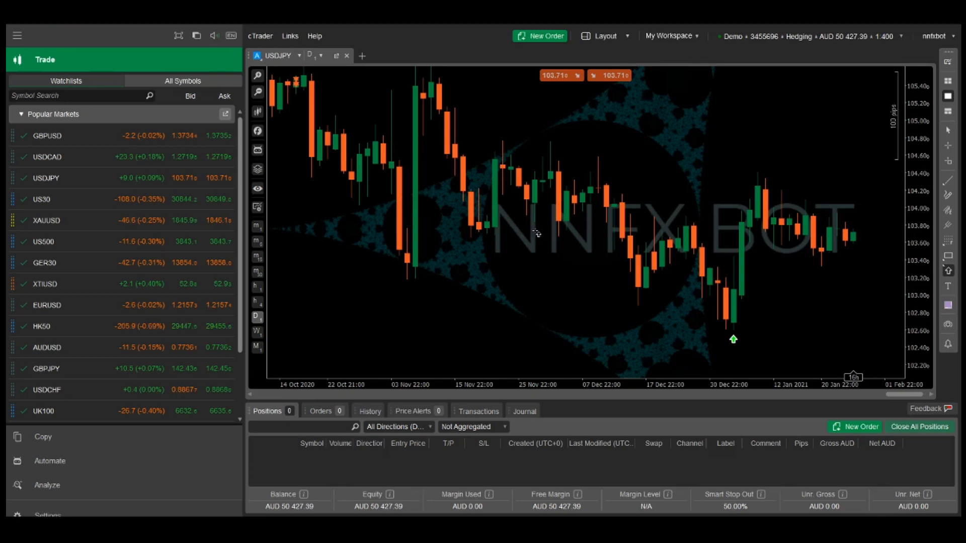
pyautogui.moveTo(642, 338)
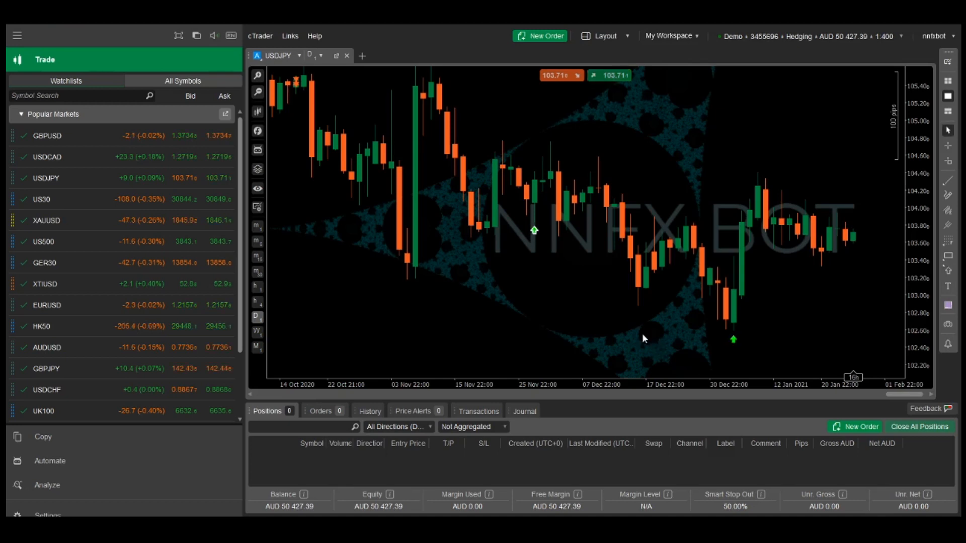
pyautogui.moveTo(345, 292)
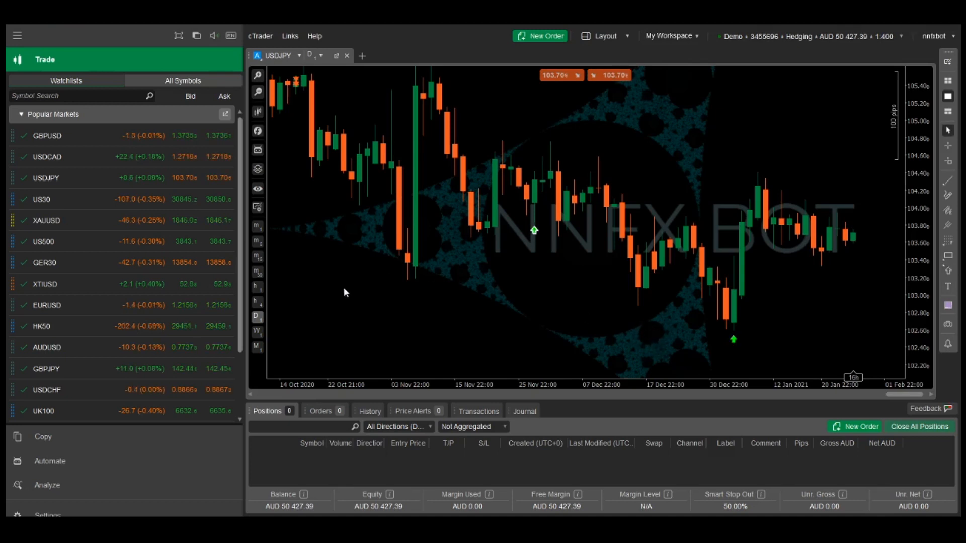
# Create a new indicator and type the if condition comparing highs and lows with the previous bar
pyautogui.click(50, 461)
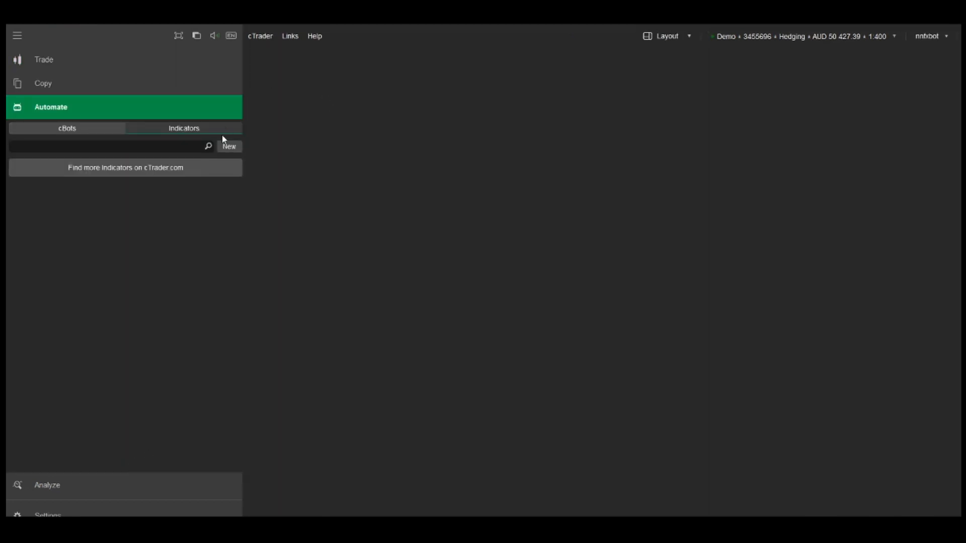
pyautogui.click(229, 145)
pyautogui.write('Engulfing Candles')
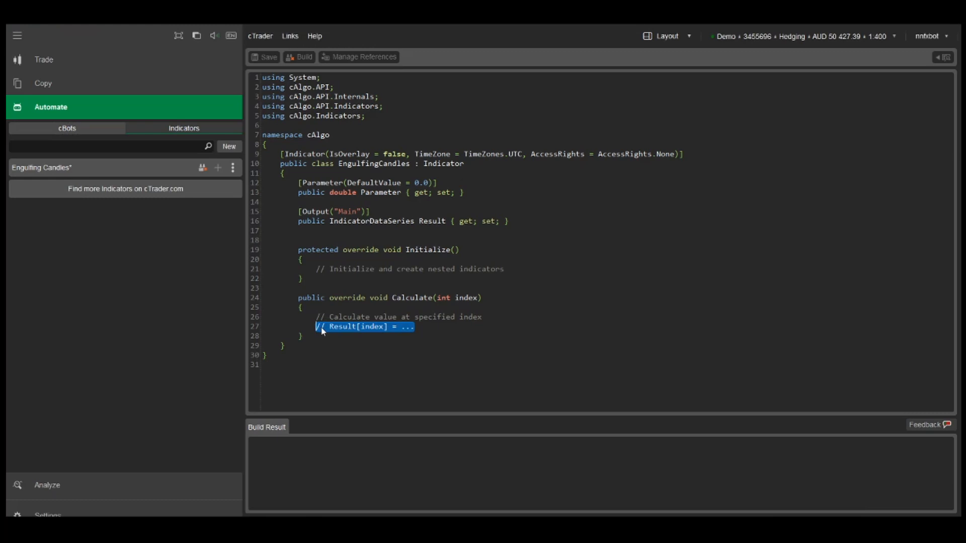
pyautogui.write('if')
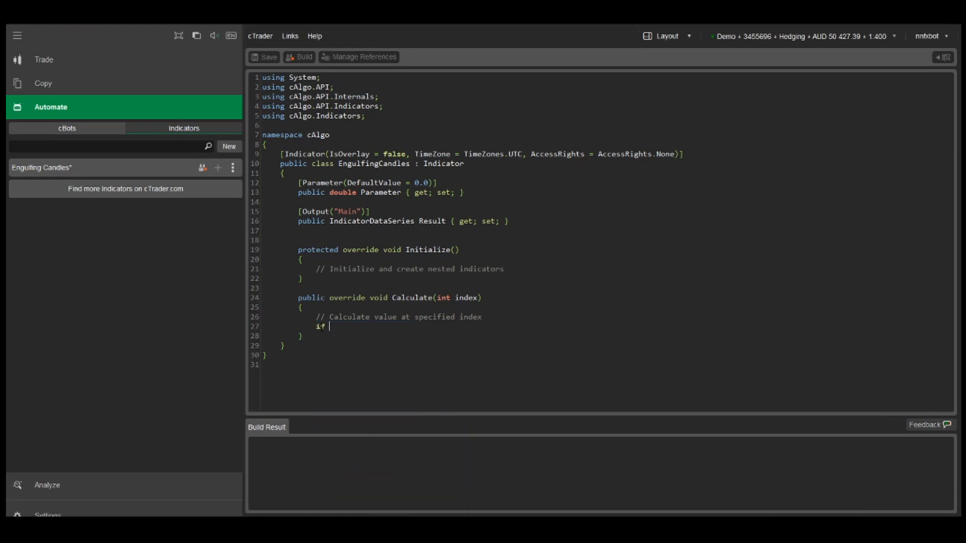
pyautogui.write('(Bars.HighPrices')
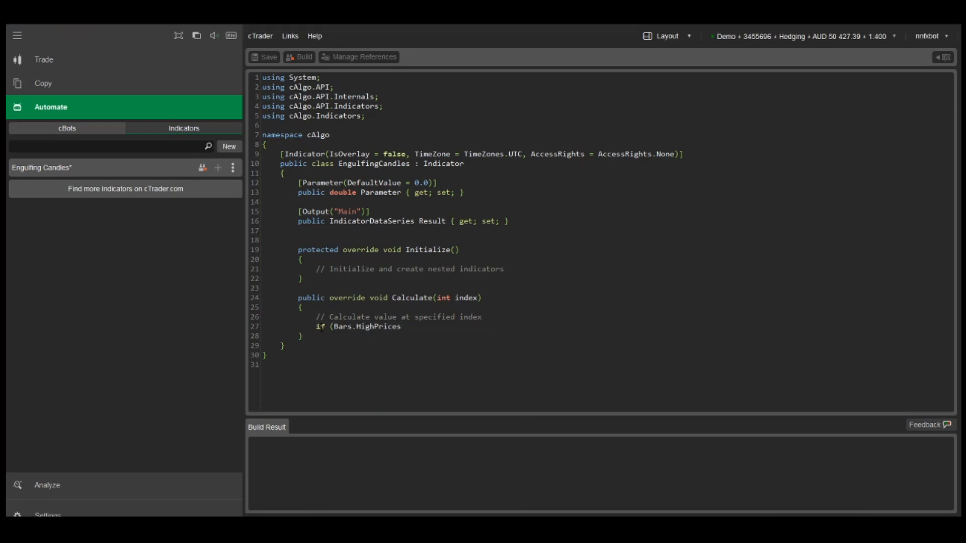
pyautogui.write('[index]')
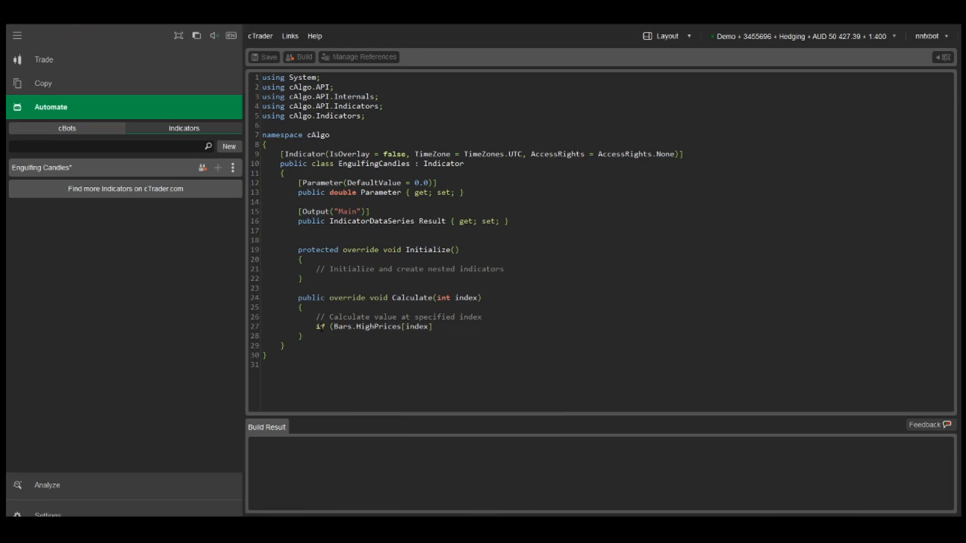
pyautogui.write('> Bars.HighPrices[index-1] &')
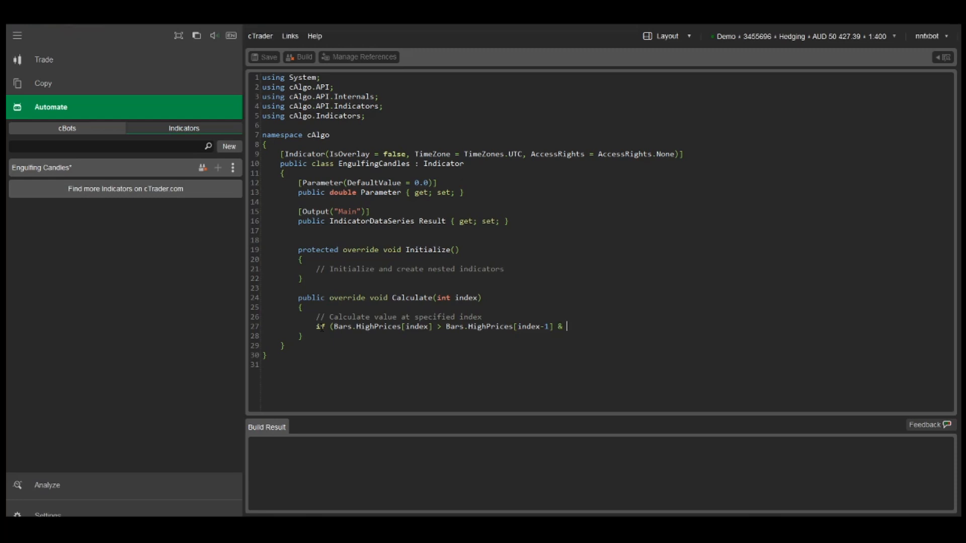
pyautogui.write('Bars.LowPrices[index')
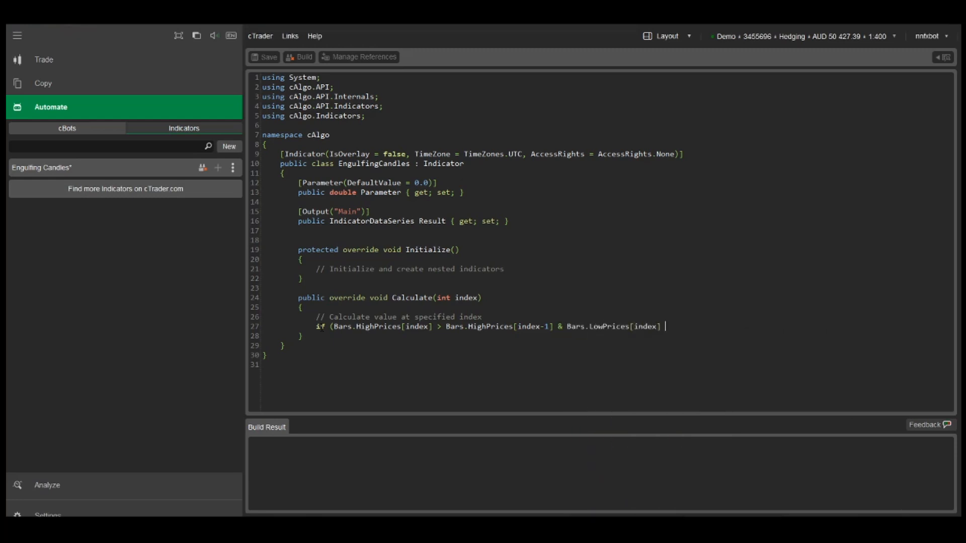
pyautogui.write('< Bars.LowPrices[index')
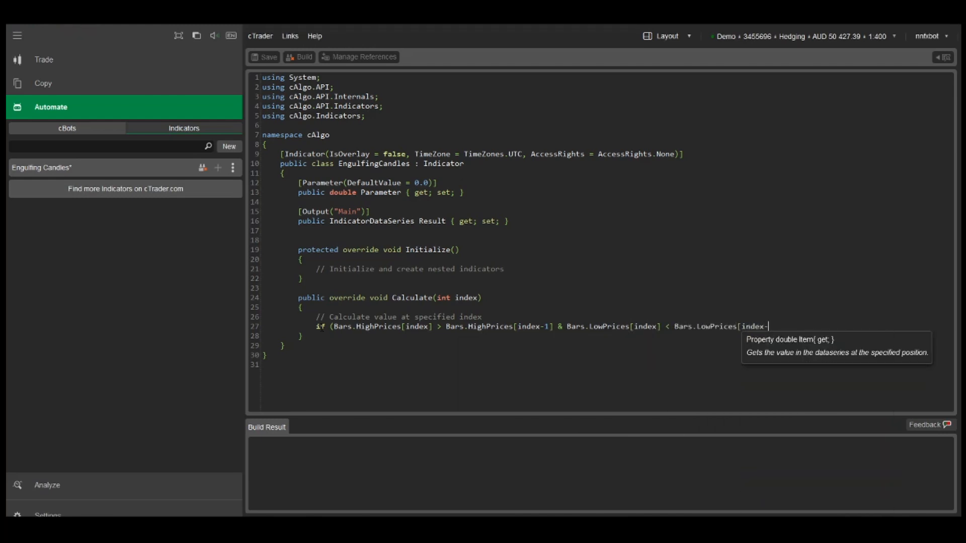
pyautogui.write('-1]')
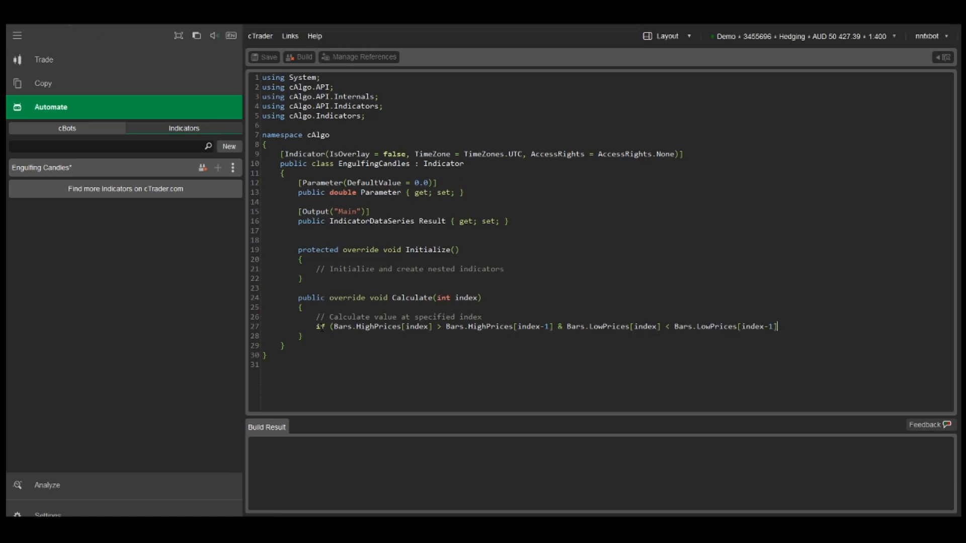
# Set Result to 1 inside the if and to 0 in the else branch
pyautogui.press('Return')
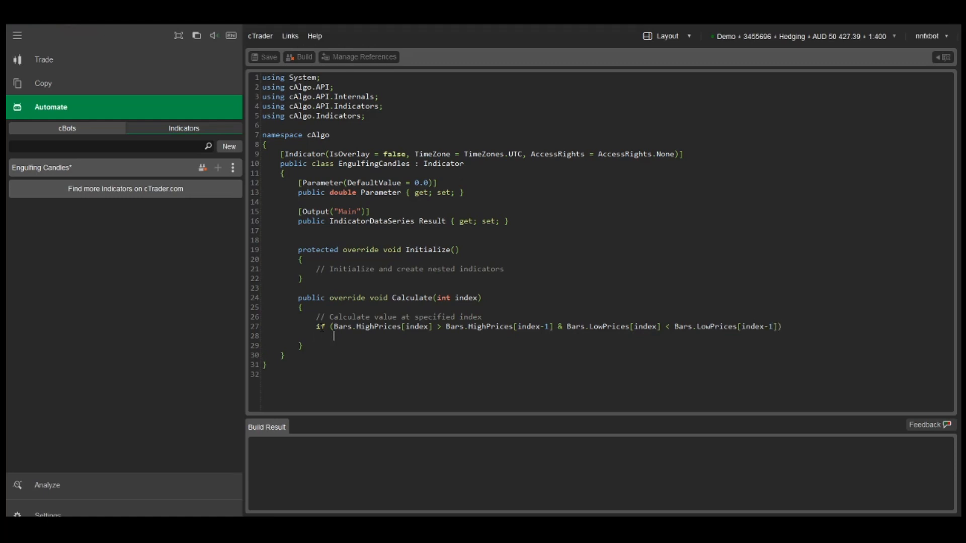
pyautogui.write('Result =')
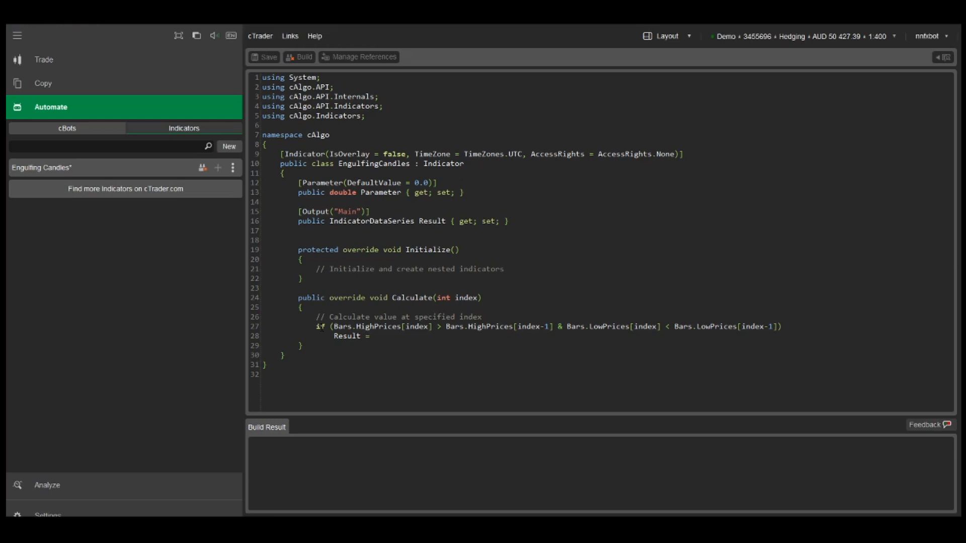
pyautogui.write('1;')
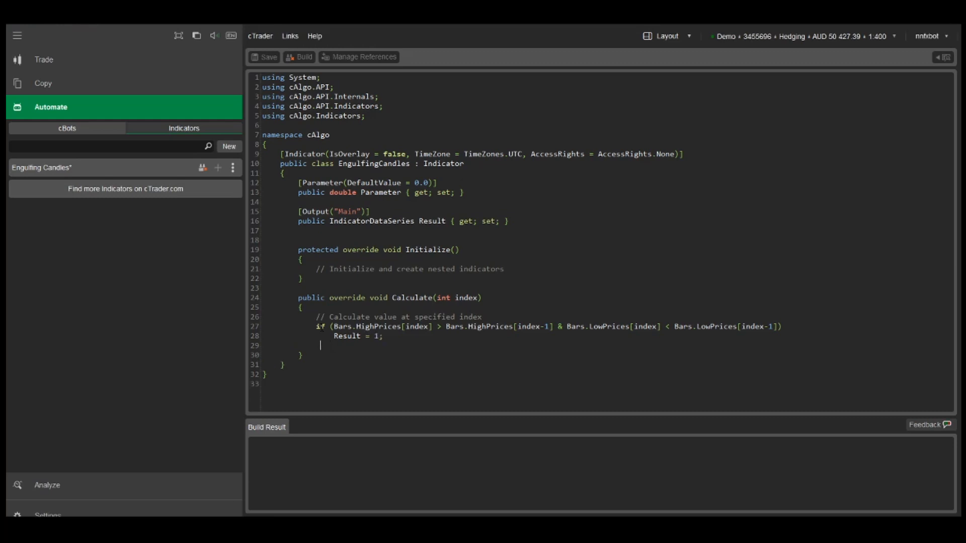
pyautogui.write('else')
pyautogui.write('Result')
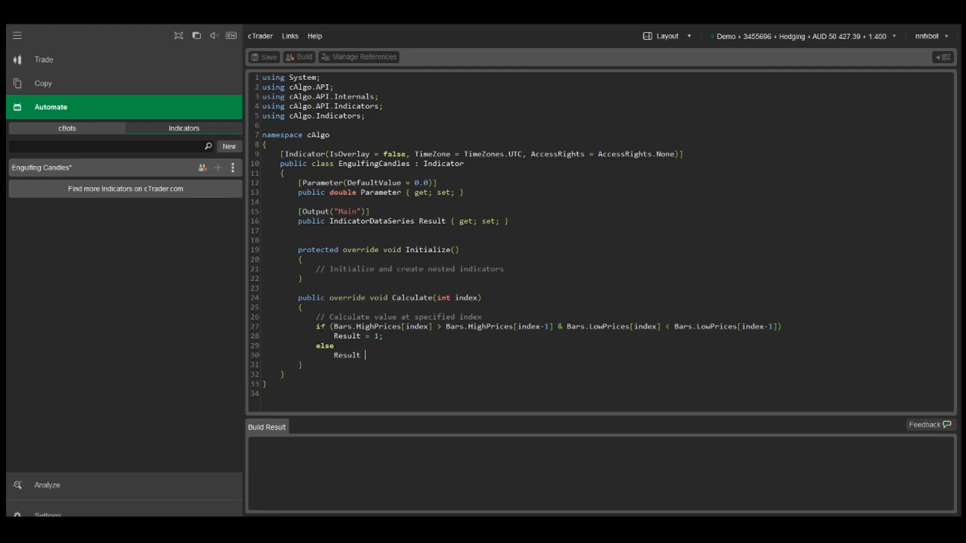
pyautogui.write('= 0;')
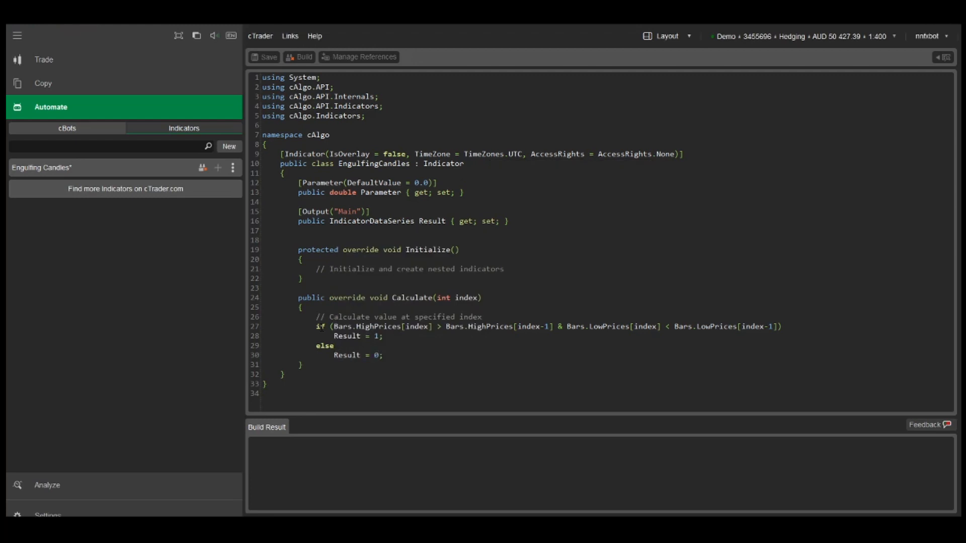
# Build, change the Result assignments to Result[index], and return to the chart
pyautogui.click(299, 57)
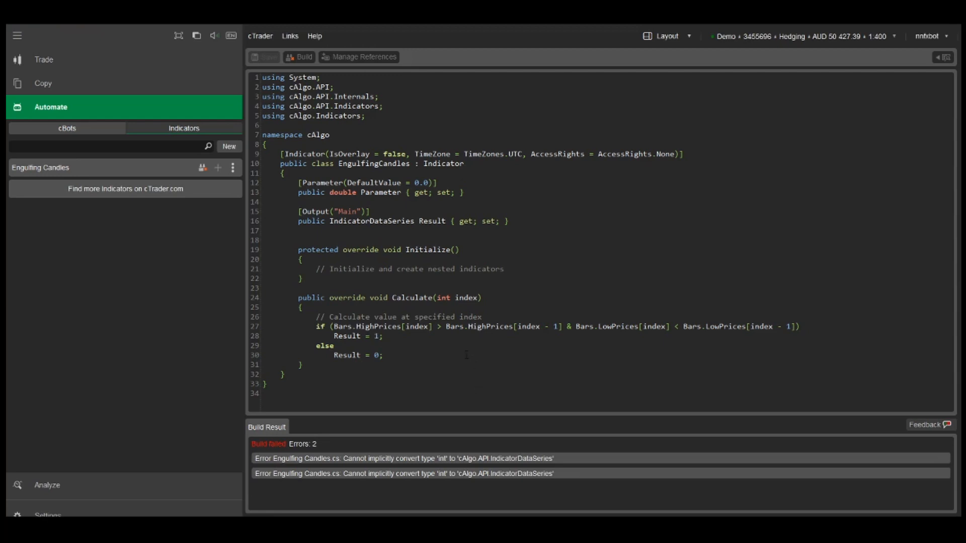
pyautogui.click(360, 337)
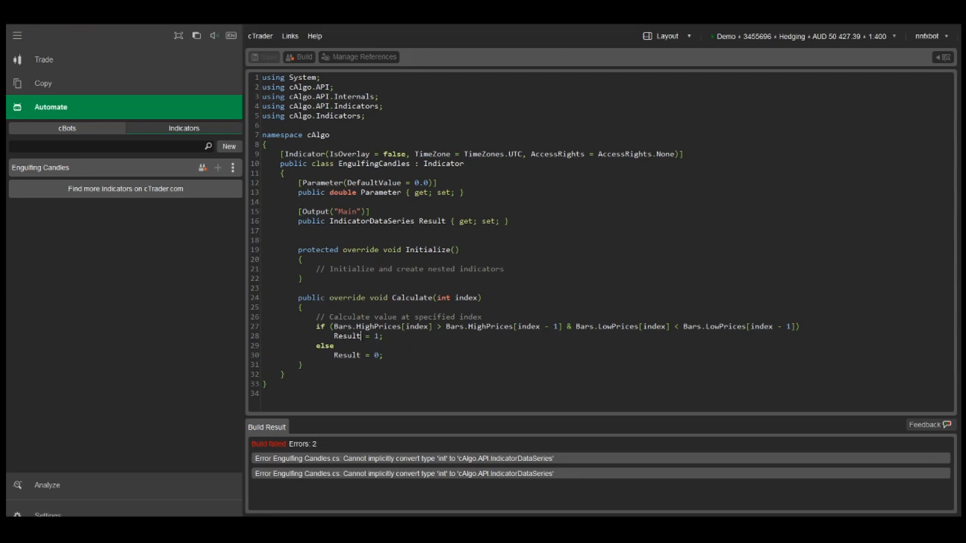
pyautogui.write('[index[')
pyautogui.click(359, 355)
pyautogui.write('[index]')
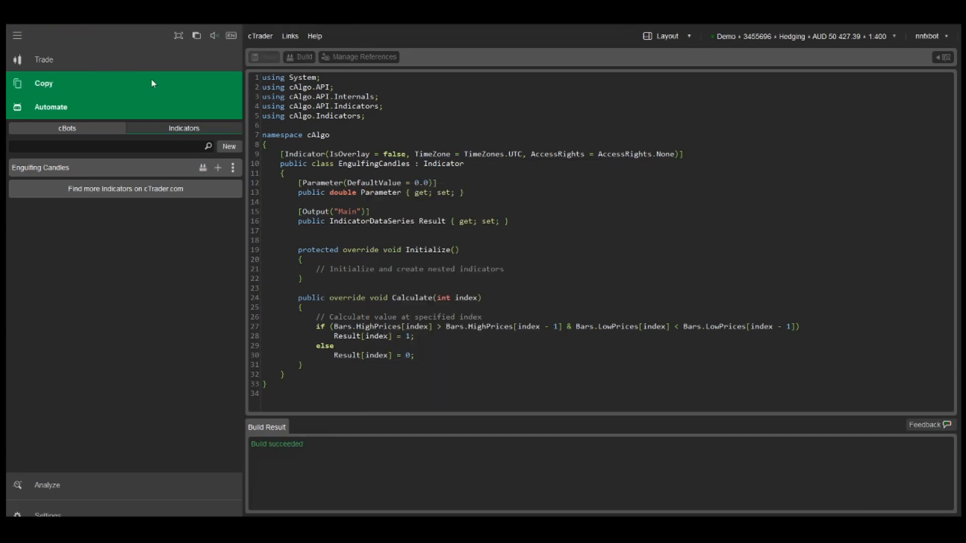
pyautogui.click(44, 59)
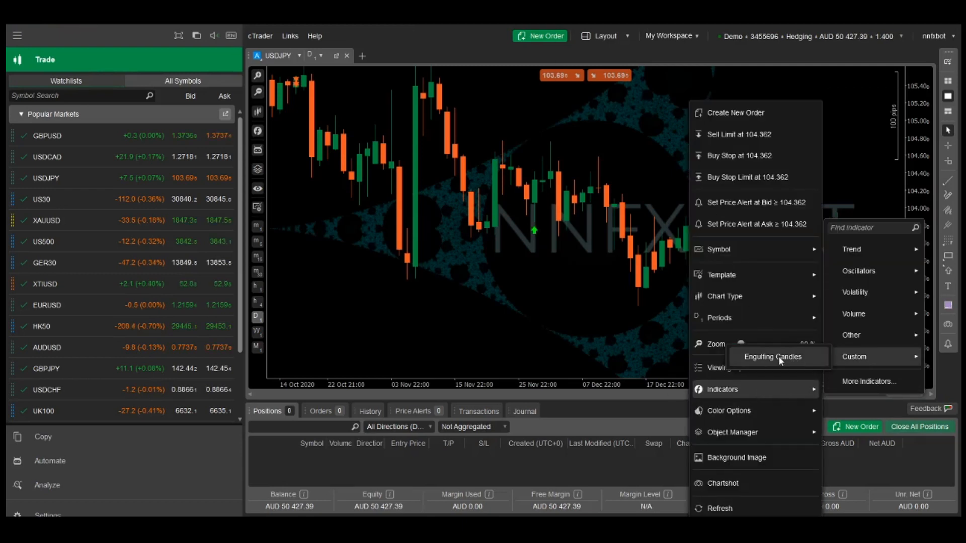
# Choose Engulfing Candles from the chart's Indicators > Custom menu
pyautogui.click(774, 357)
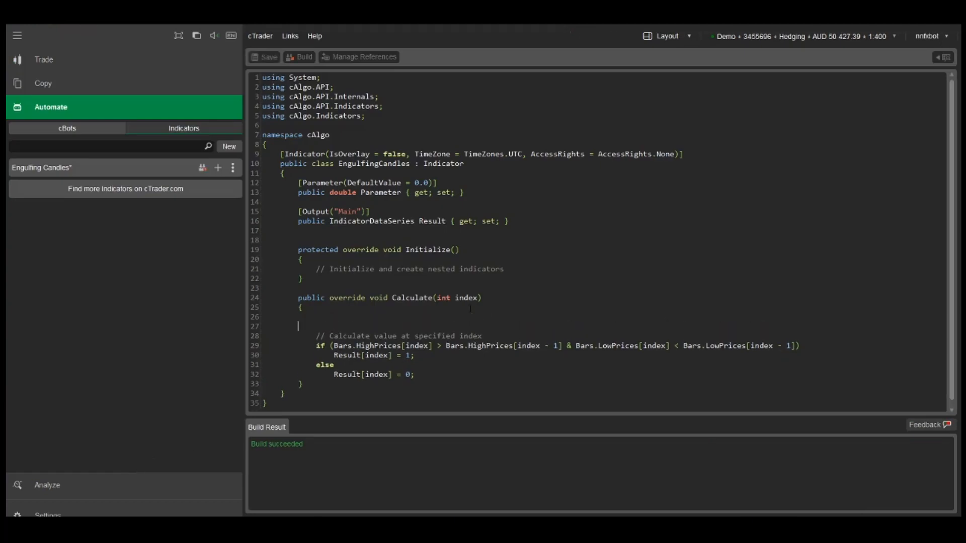
# Declare var engulfing holding the high/low comparison and use engulfing as the if condition
pyautogui.write('var')
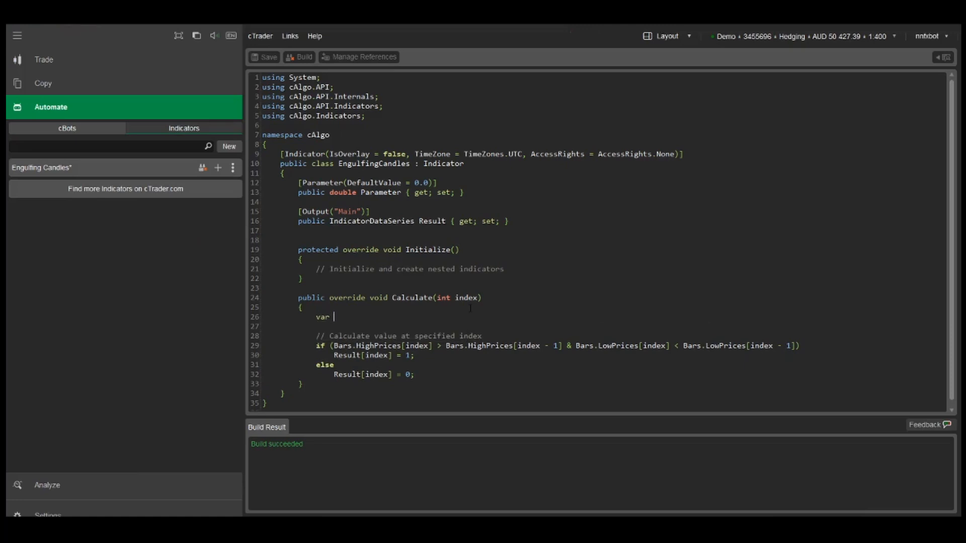
pyautogui.write('engulfing')
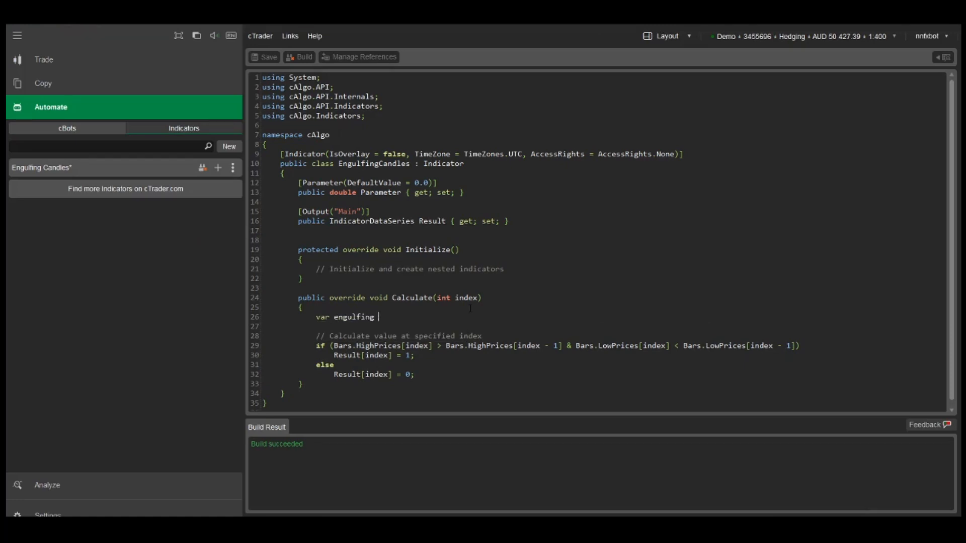
pyautogui.write('=')
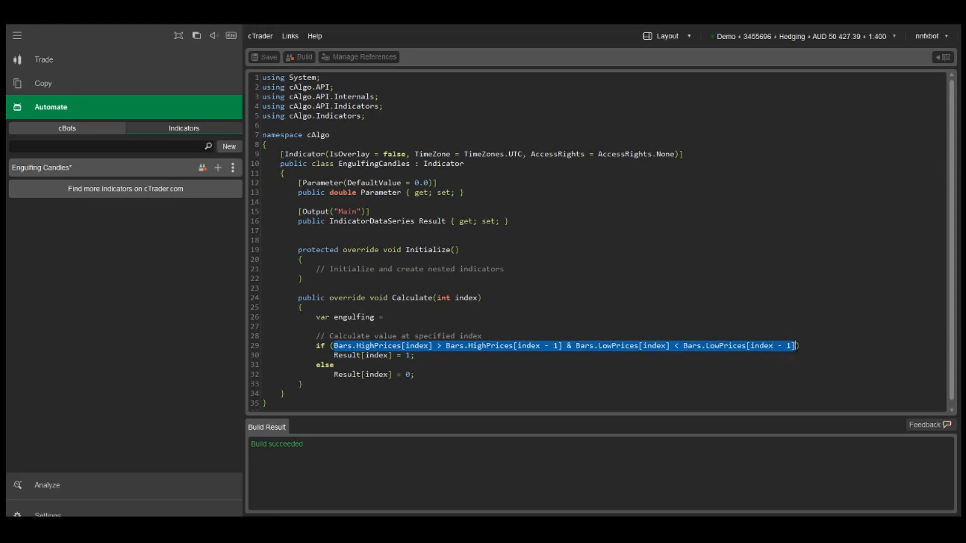
pyautogui.write('Bars.HighPrices[index] > Bars.HighPrices[index - 1] & Bars.LowPrices[index] < Bars.LowPrices[index - 1];')
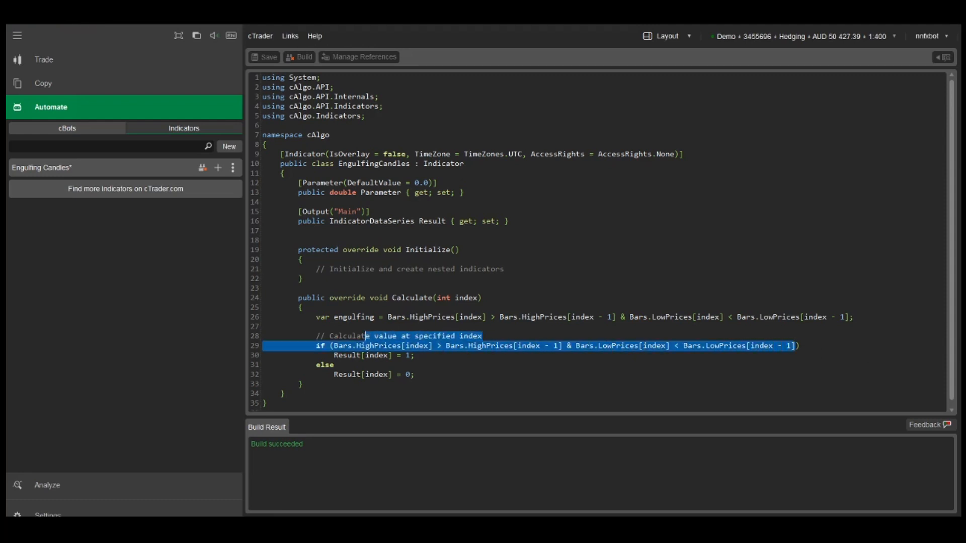
pyautogui.write('engulfing)')
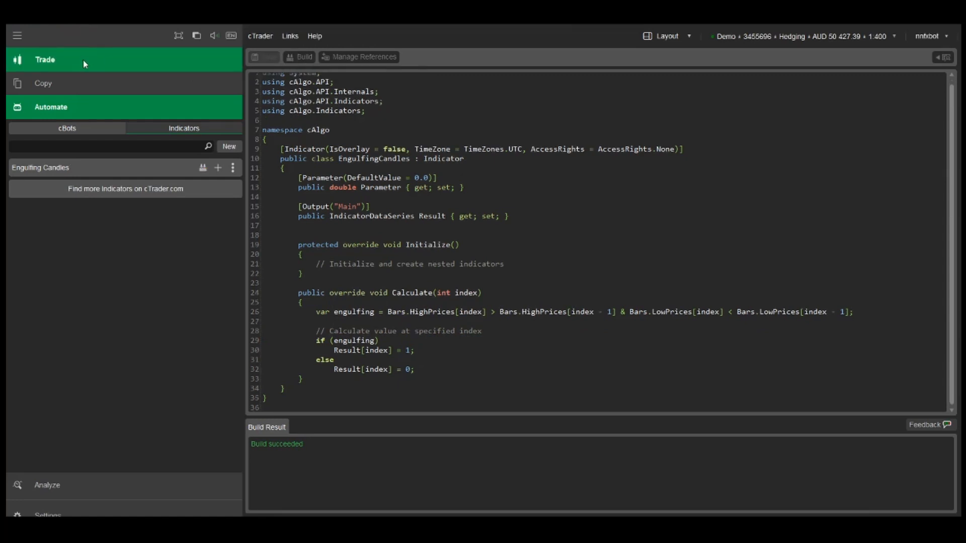
# Confirm Engulfing Candles on the USDJPY chart with OK, then return to the code editor
pyautogui.click(45, 59)
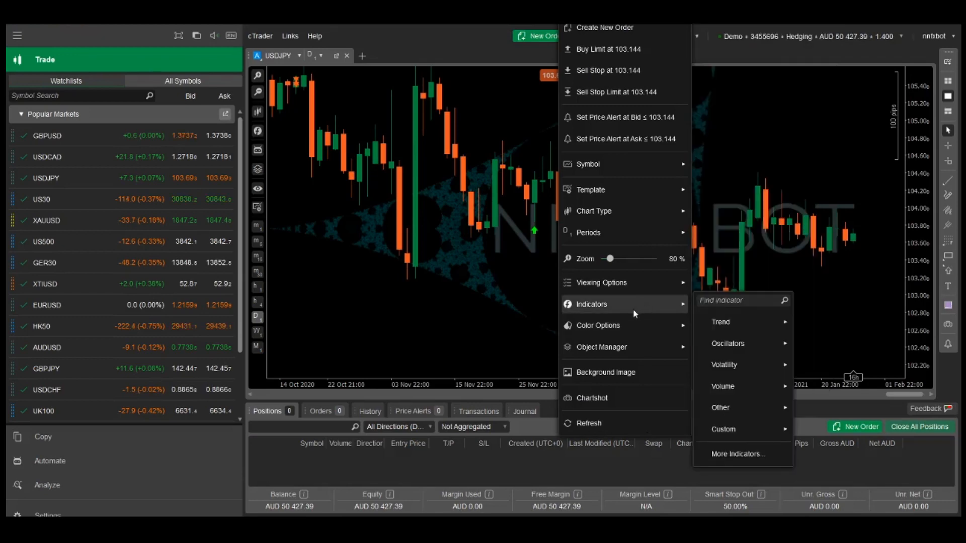
pyautogui.click(724, 429)
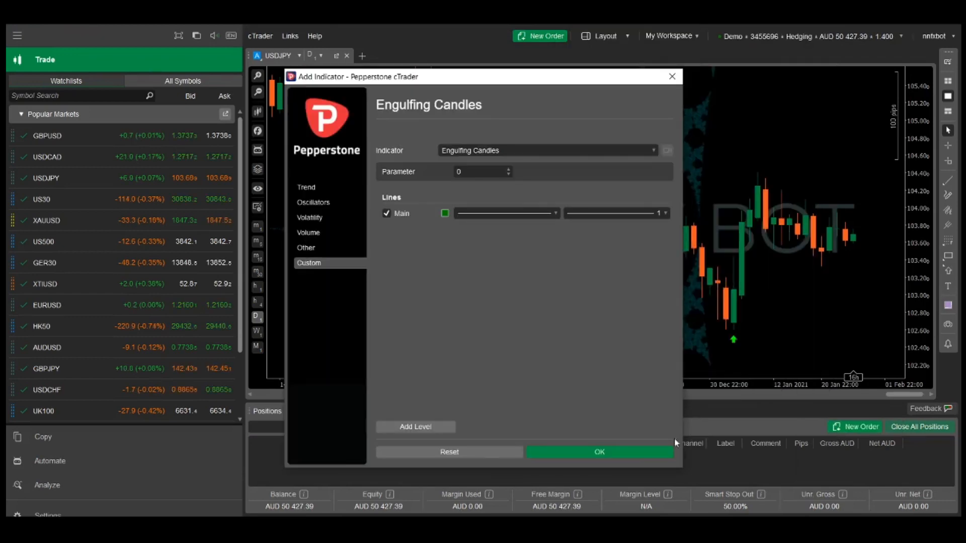
pyautogui.click(598, 452)
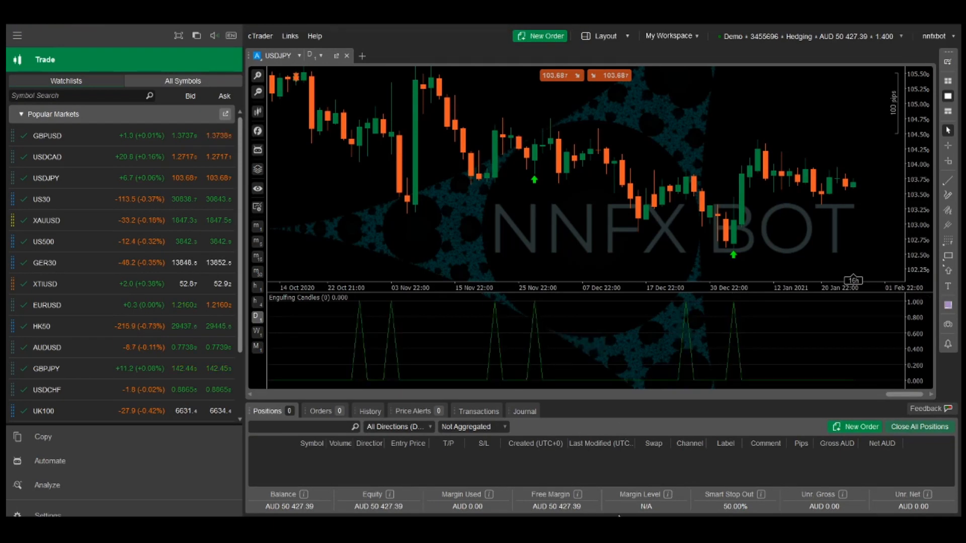
pyautogui.click(49, 460)
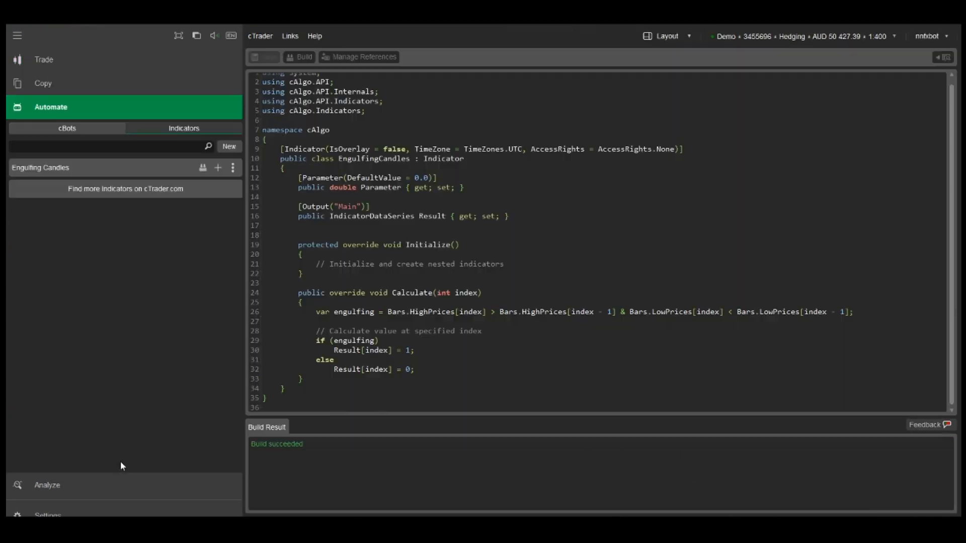
# Add var upBar = Bars.ClosePrices[index] > Bars.OpenPrices[index]; below the engulfing line
pyautogui.click(853, 312)
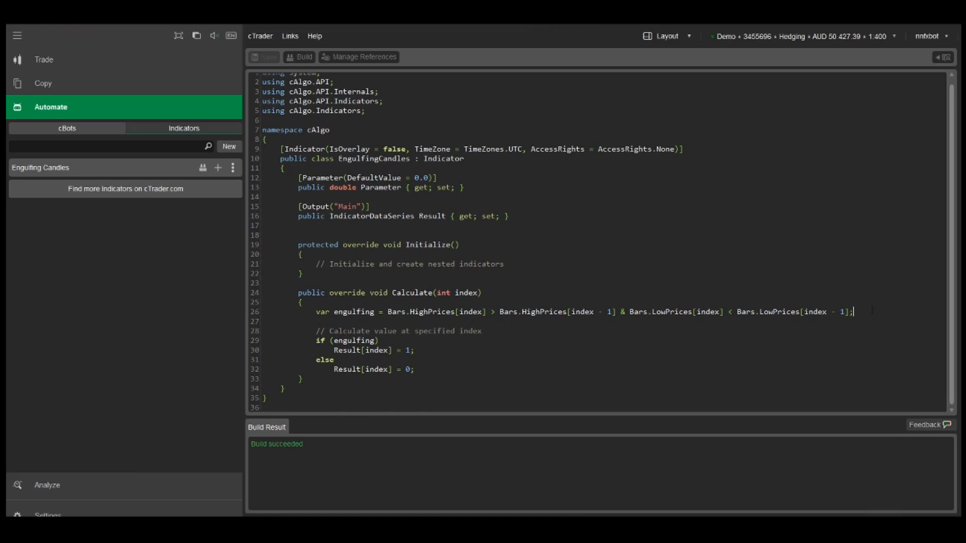
pyautogui.write('var')
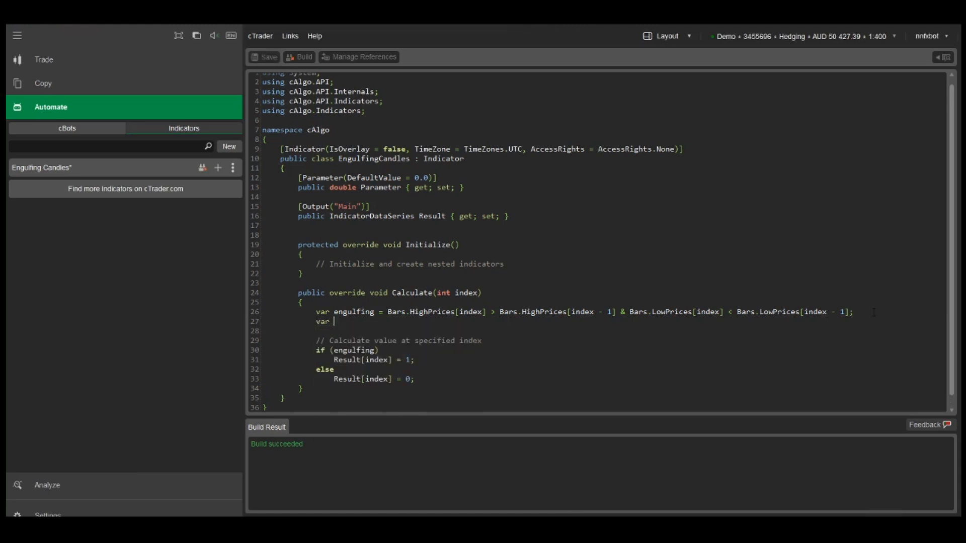
pyautogui.write('upBar =')
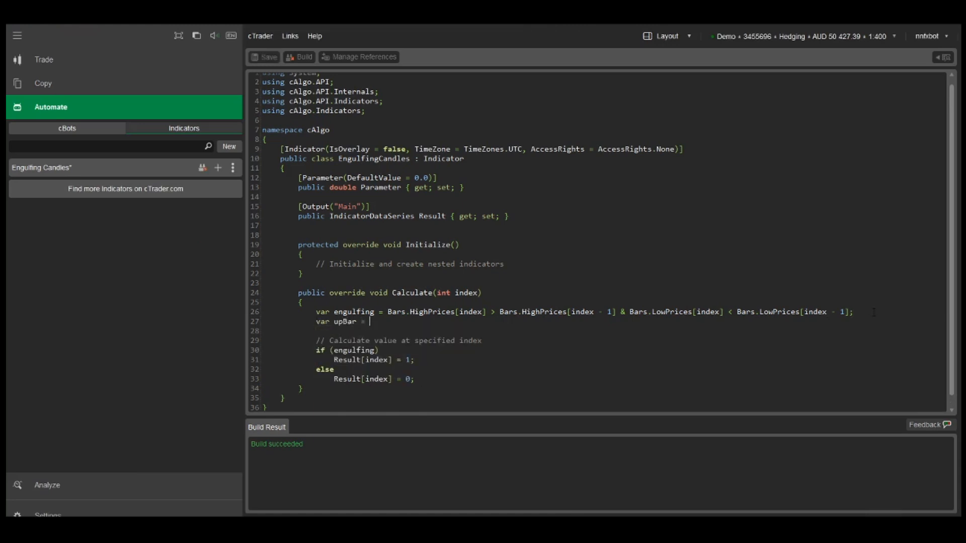
pyautogui.write('Bars.ClosePrices')
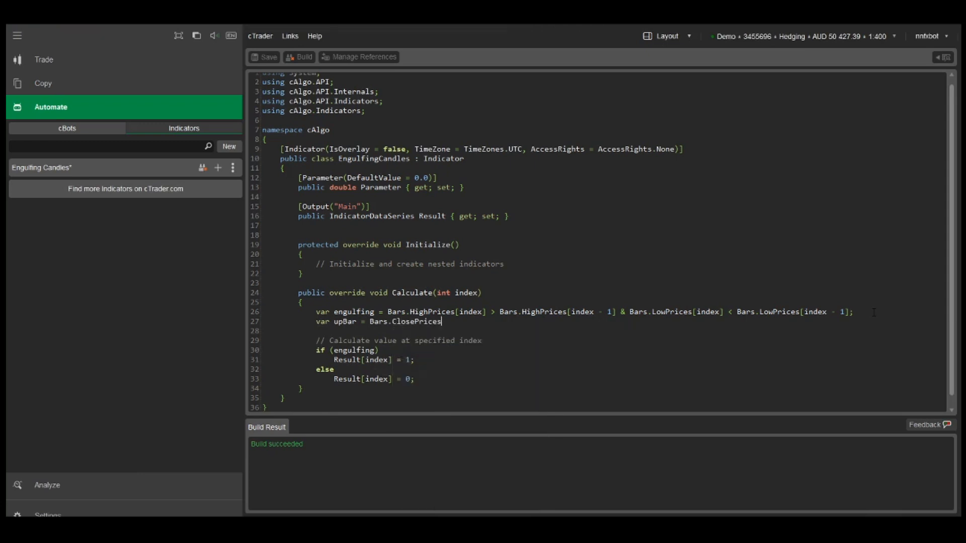
pyautogui.write('[index] > Bars.')
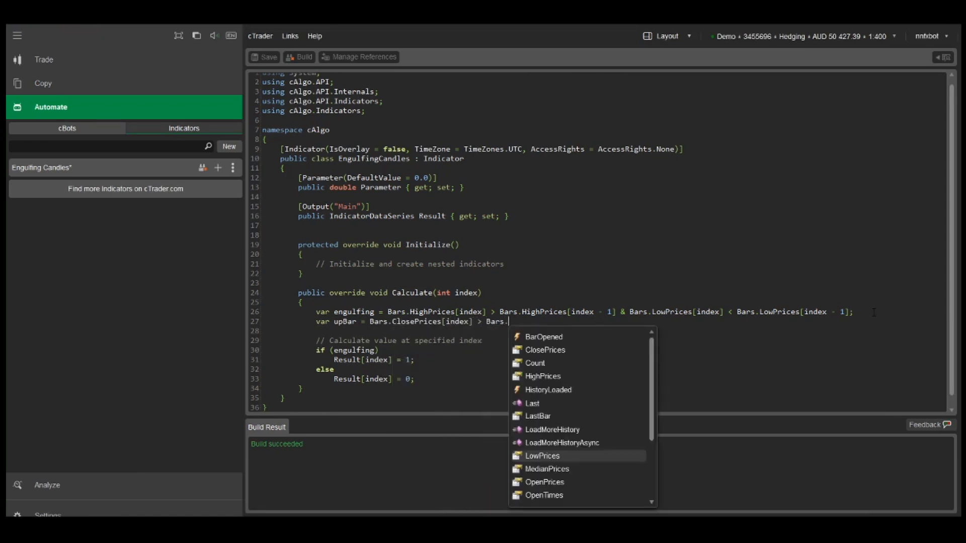
pyautogui.moveTo(542, 456)
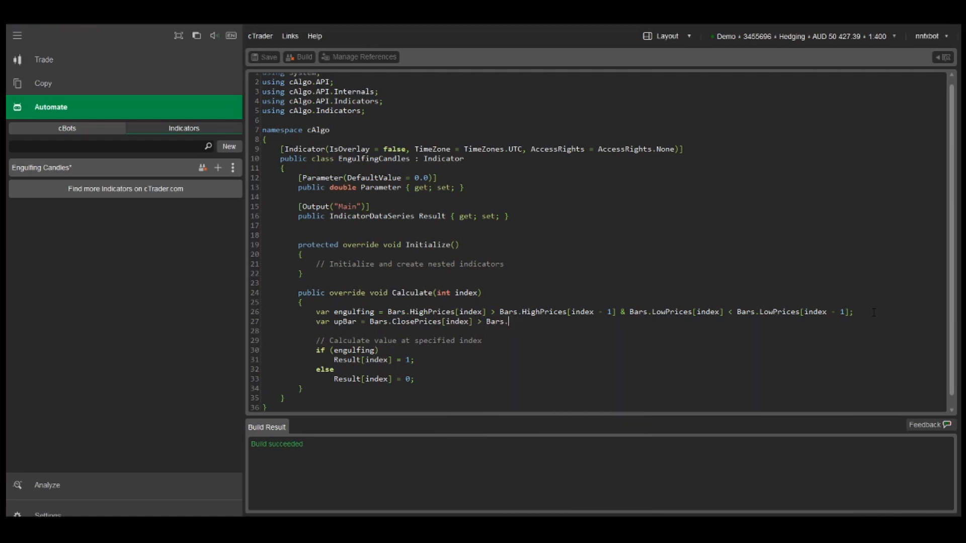
pyautogui.write('OpenPrice')
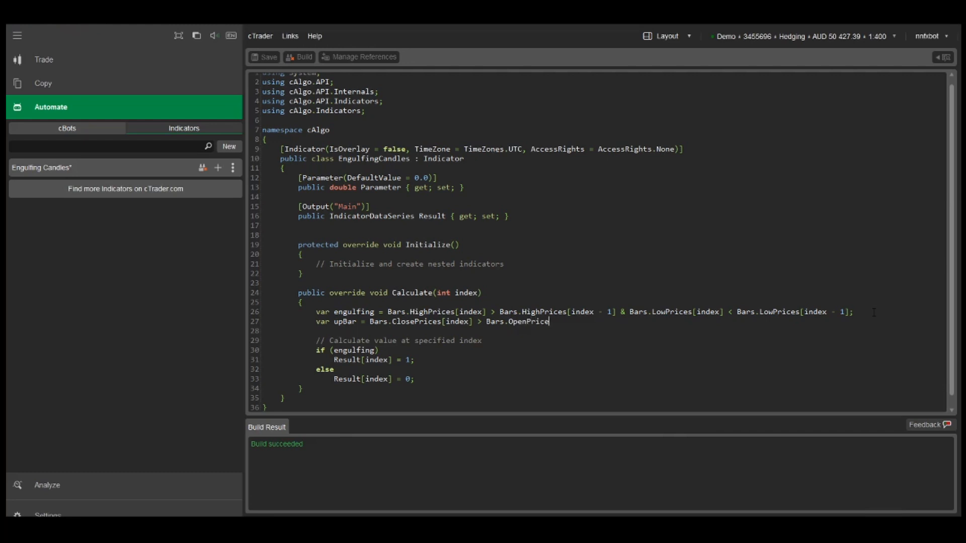
pyautogui.write('s[')
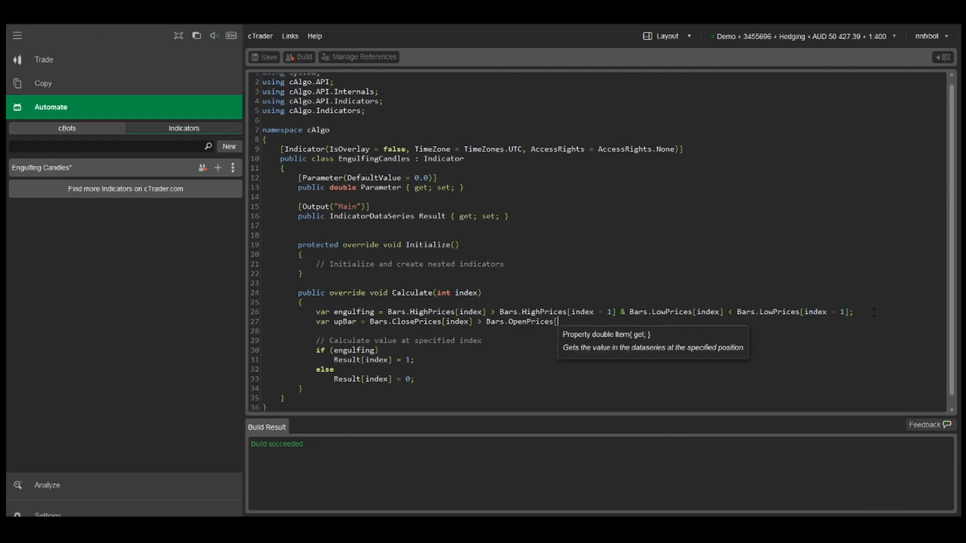
pyautogui.write('index];')
pyautogui.click(602, 331)
pyautogui.write('var down')
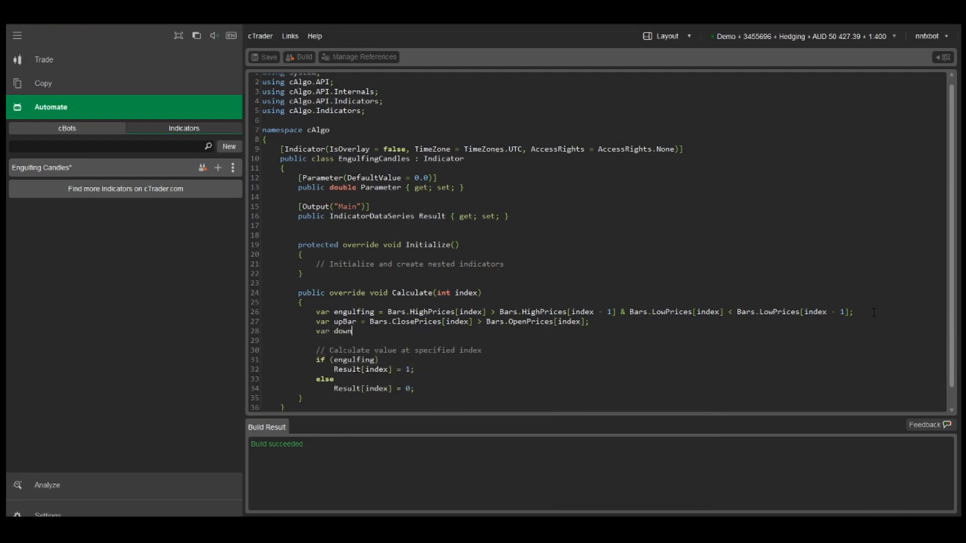
# Add var downBar = Bars.ClosePrices[index] < Bars.OpenPrices[index];
pyautogui.write('Bar = Bars.ClosePrices[index] <')
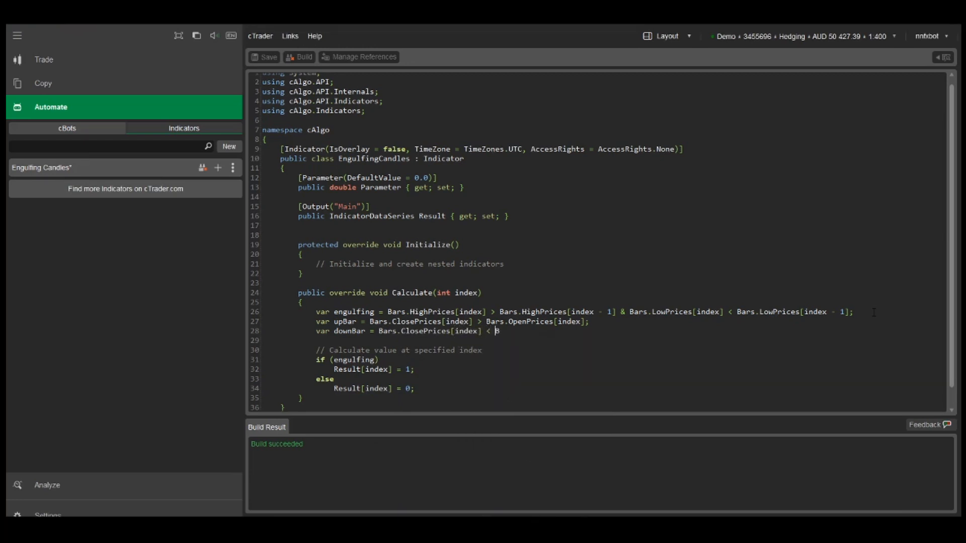
pyautogui.write('Bars.Ope')
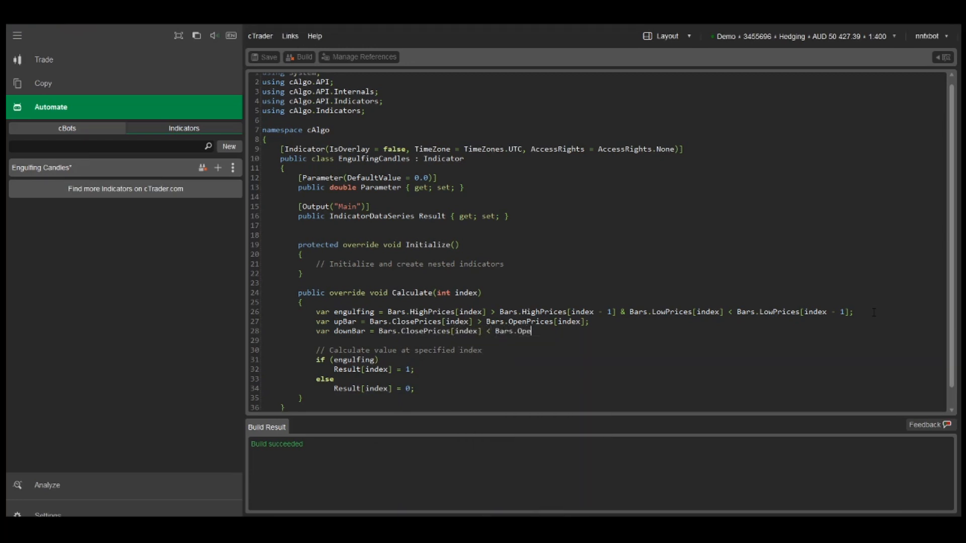
pyautogui.write('nPrices[index]')
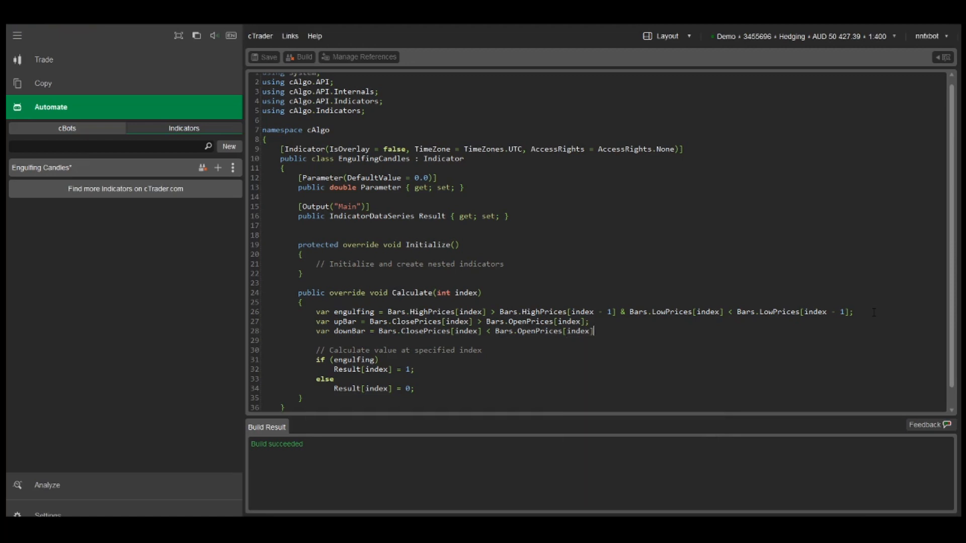
pyautogui.write(';')
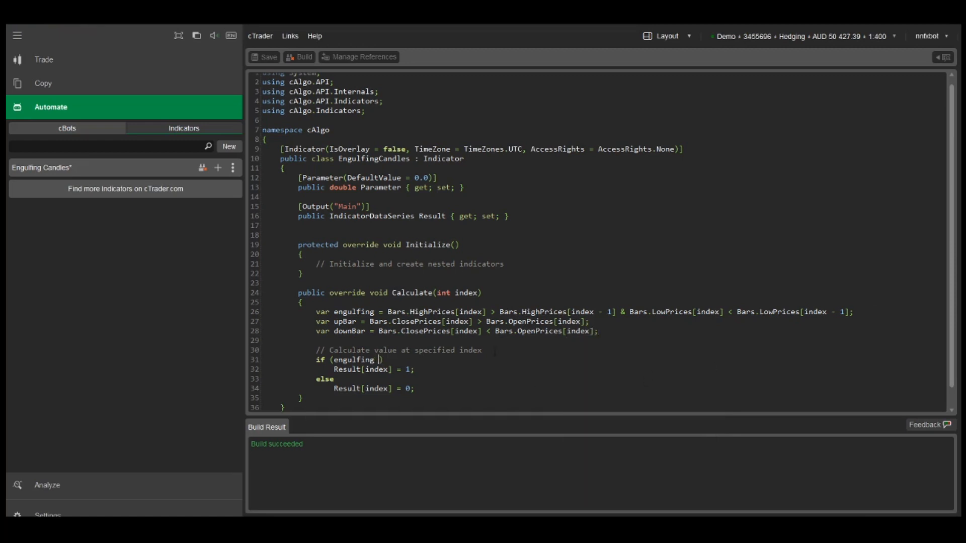
# Change the if to engulfing & upBar, add else if engulfing & downBar returning -1, and build
pyautogui.write('& upBar')
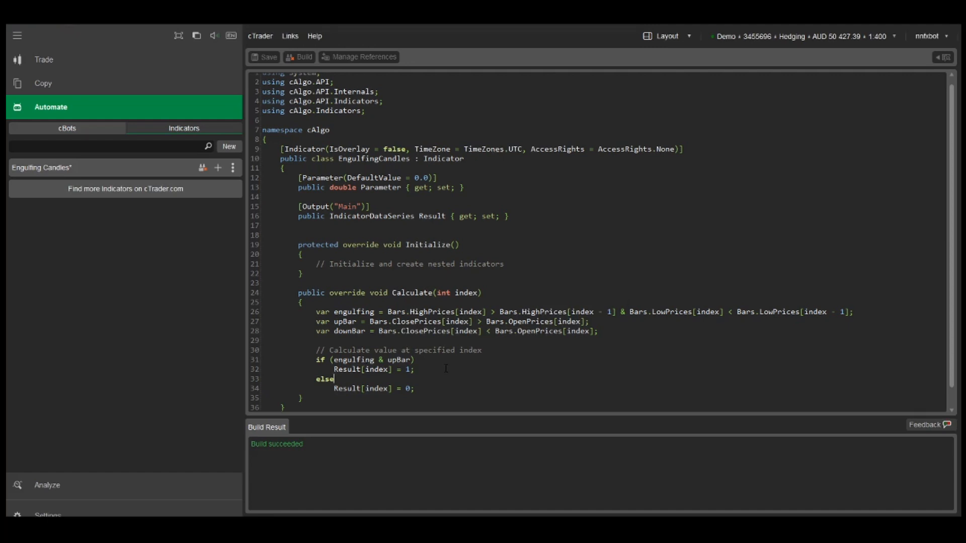
pyautogui.press('enter')
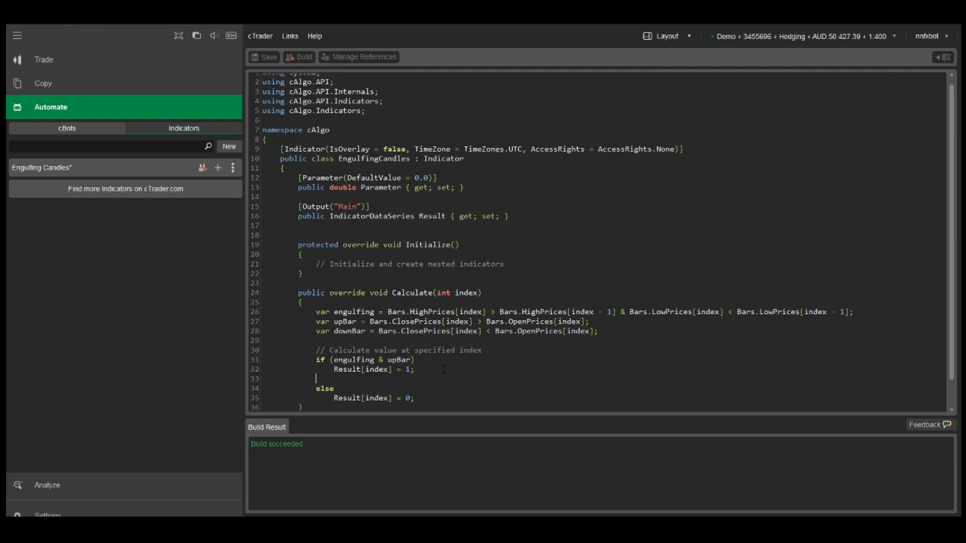
pyautogui.write('else if (')
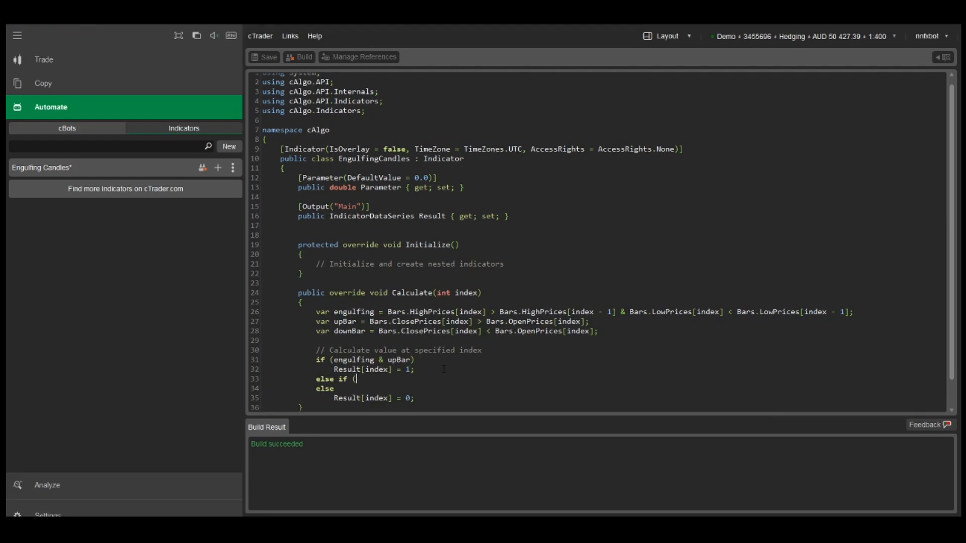
pyautogui.write('engulfing & downBar')
pyautogui.write('Result = -1')
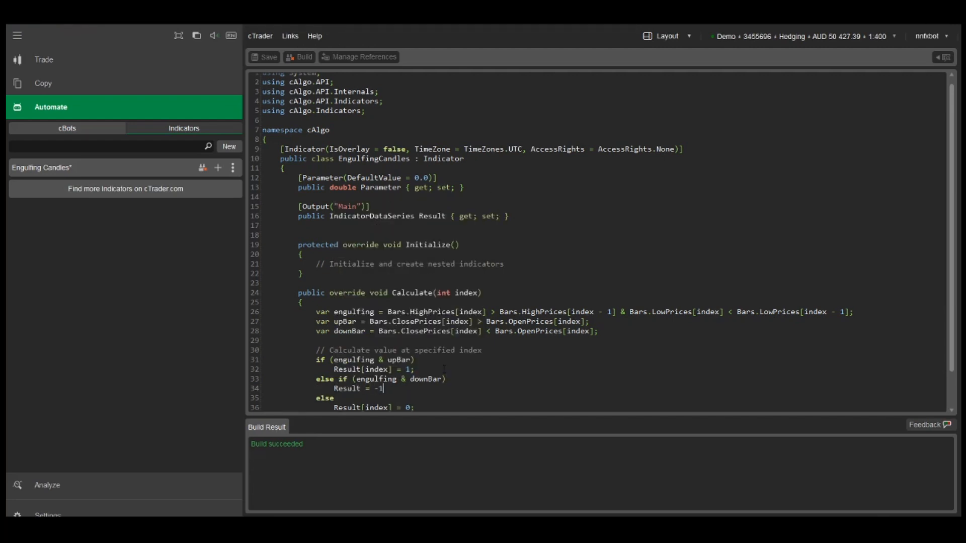
pyautogui.write(';')
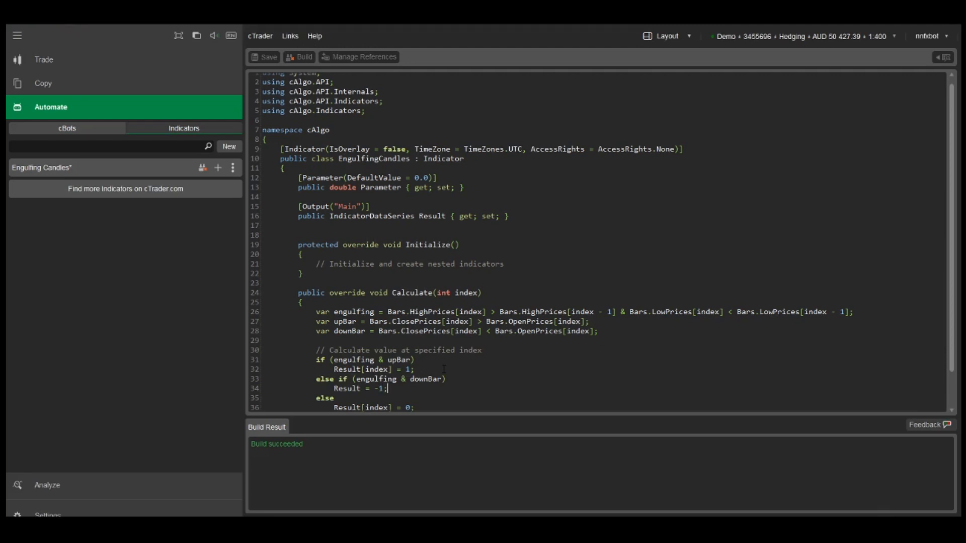
pyautogui.click(302, 57)
pyautogui.write('[index]')
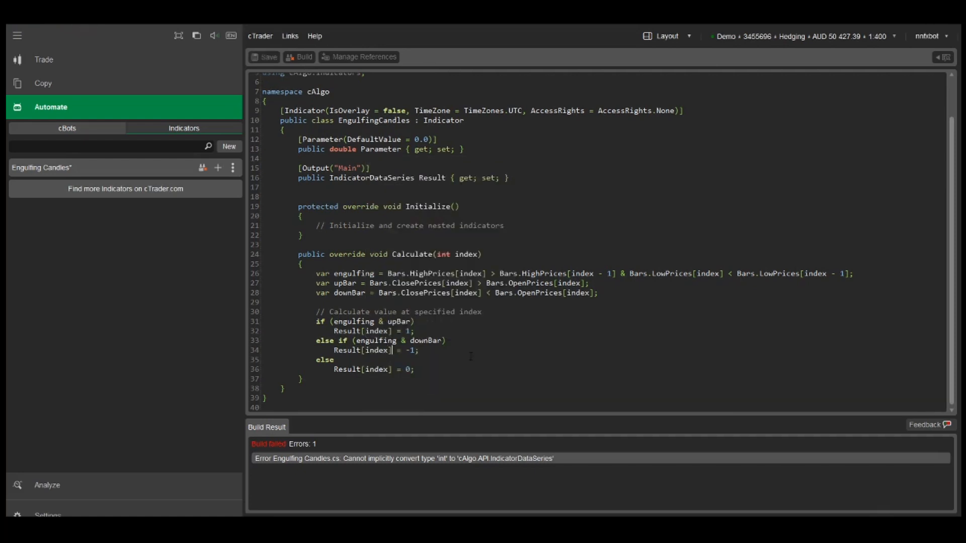
# Rebuild the fixed code and re-add Engulfing Candles to the USDJPY chart with OK
pyautogui.click(299, 56)
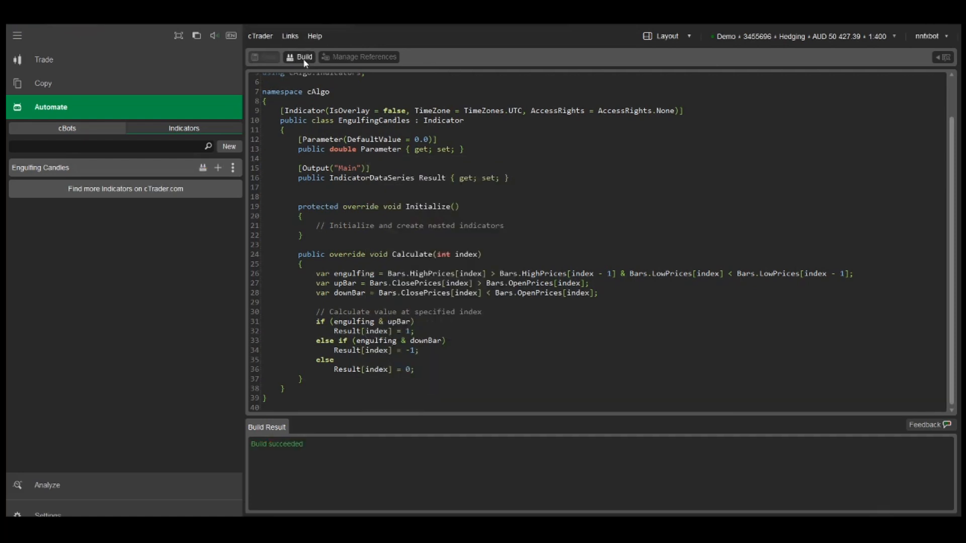
pyautogui.click(43, 60)
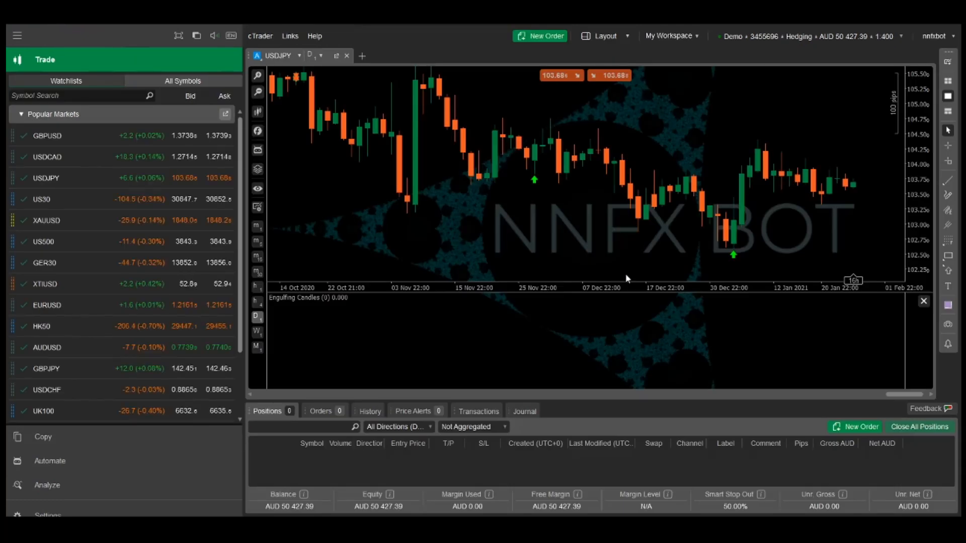
pyautogui.rightClick(625, 277)
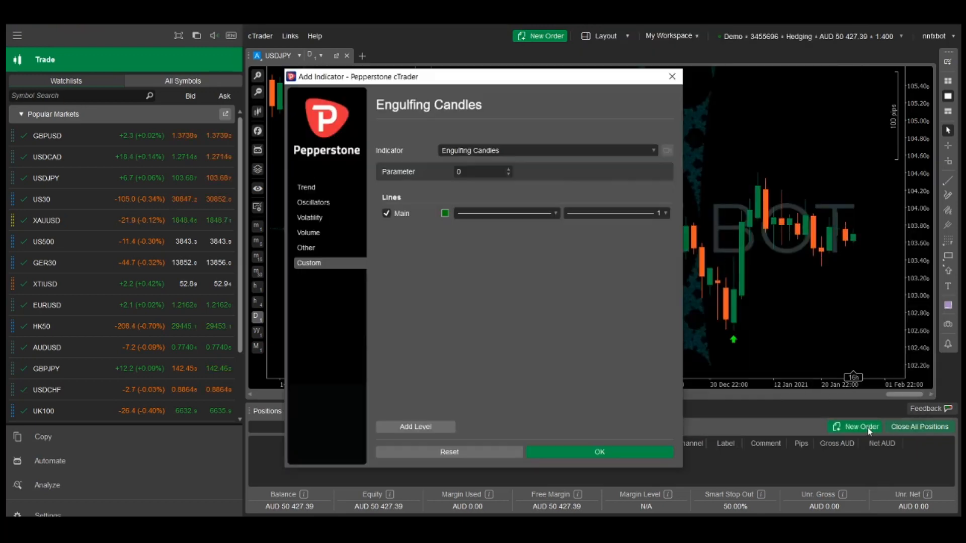
pyautogui.click(597, 452)
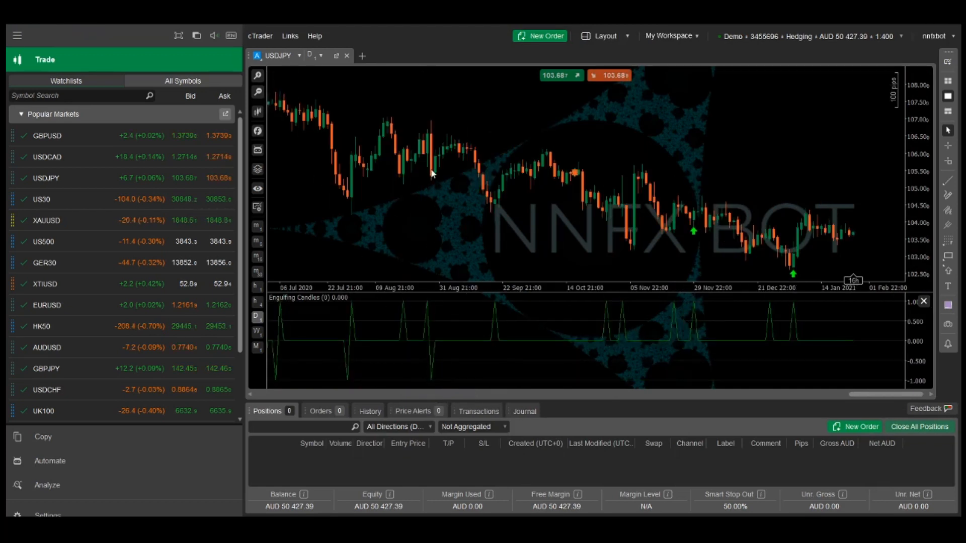
pyautogui.moveTo(349, 374)
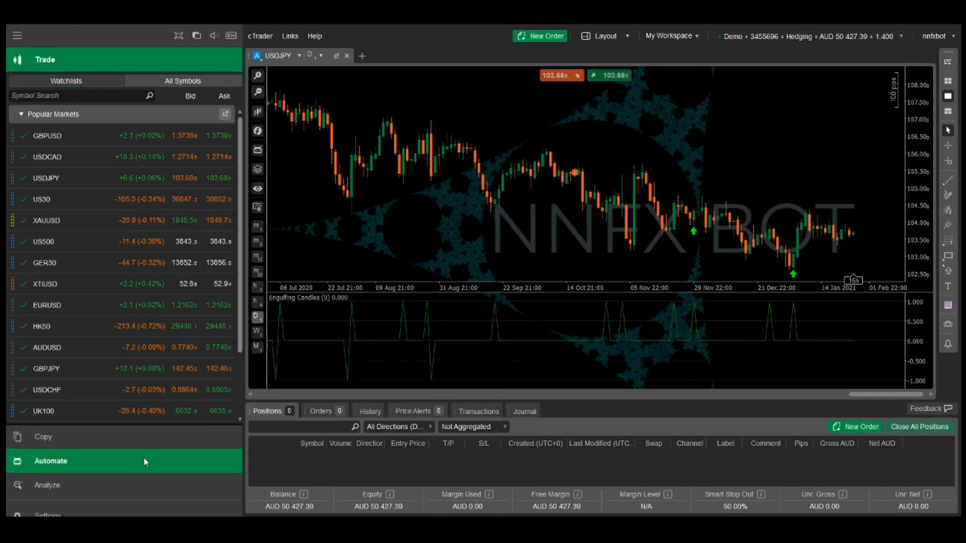
# Add a '//Draw Arrows' comment and an if (Result[index] == 1) condition in Calculate
pyautogui.click(51, 461)
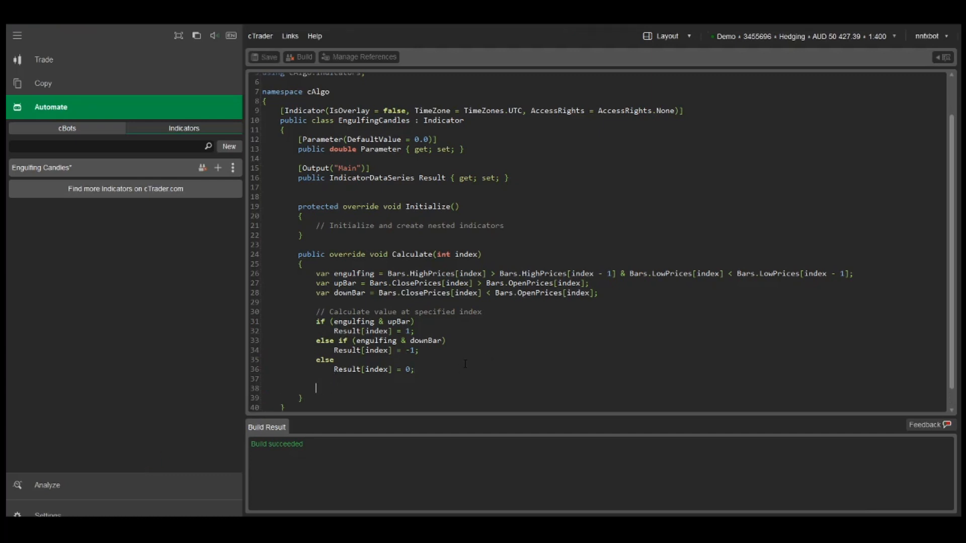
pyautogui.write('//Draw A')
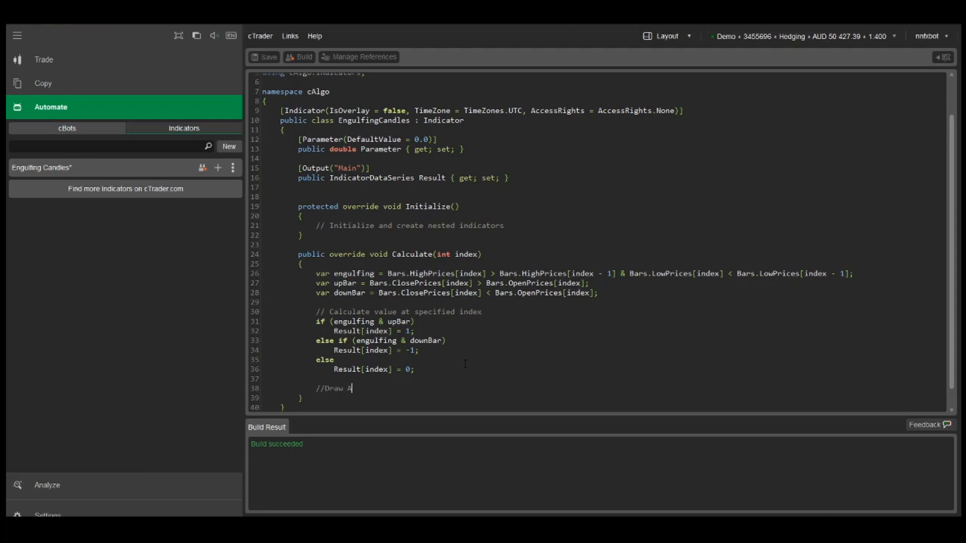
pyautogui.write('rrows')
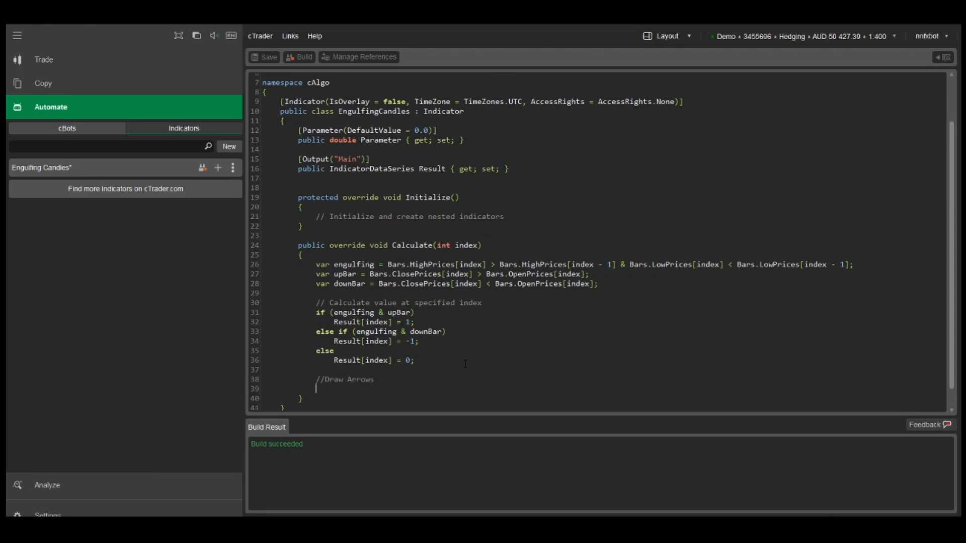
pyautogui.scroll(-3)
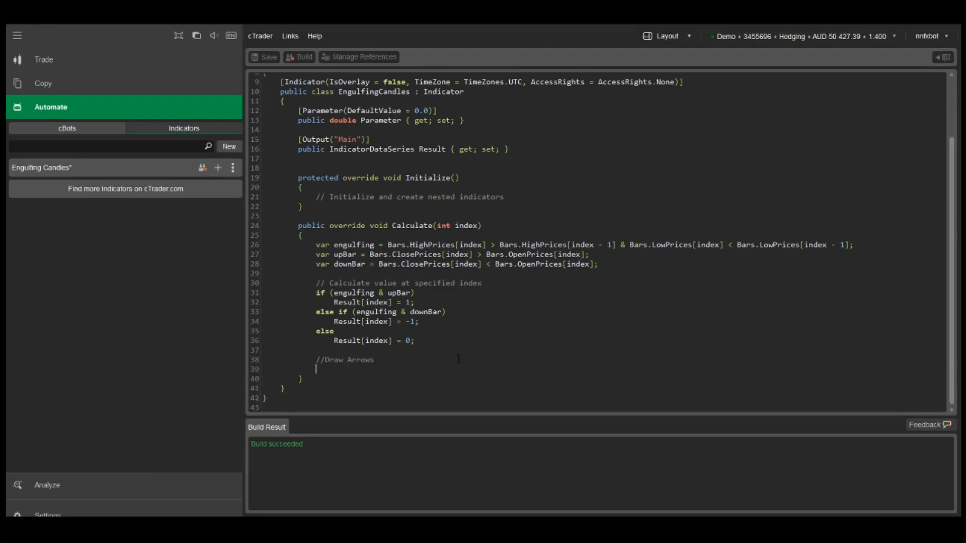
pyautogui.write('if')
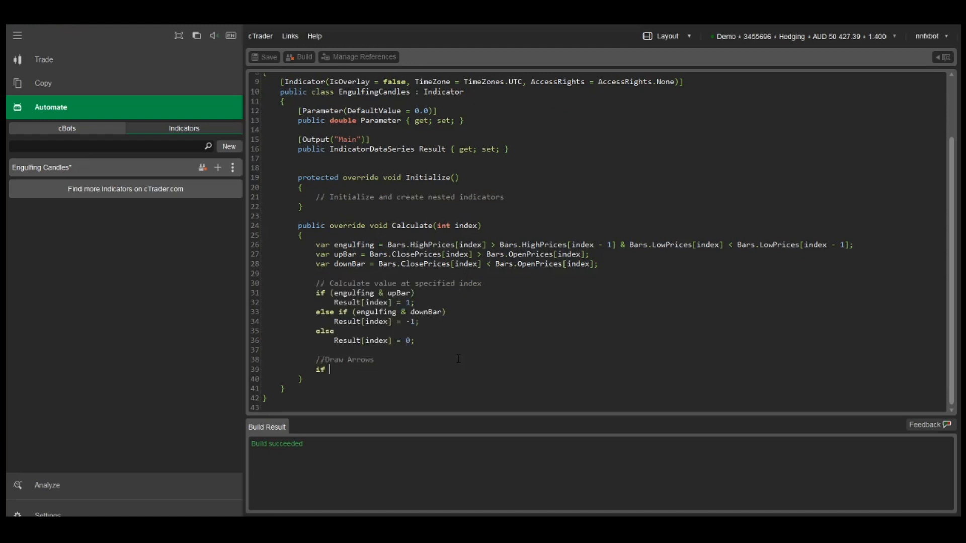
pyautogui.write('(Result[index')
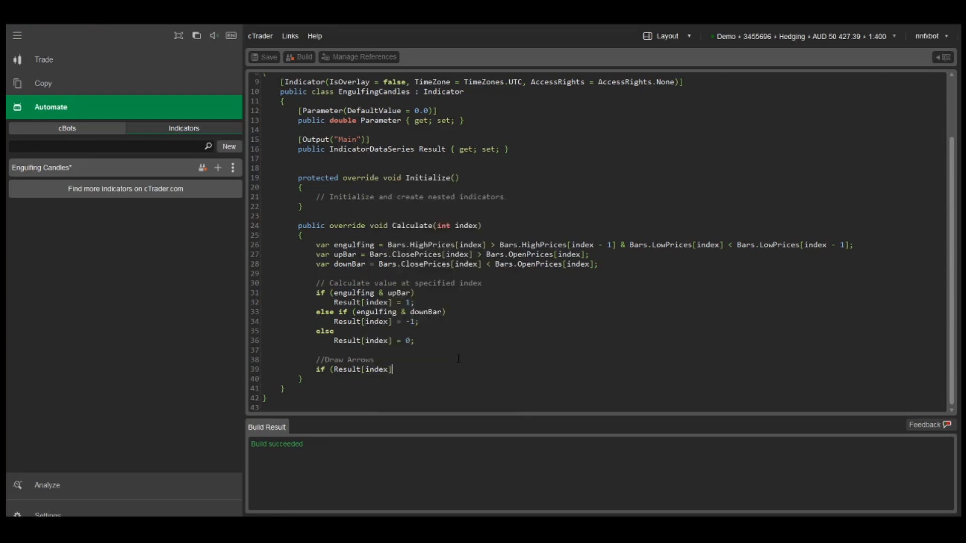
pyautogui.write('==1')
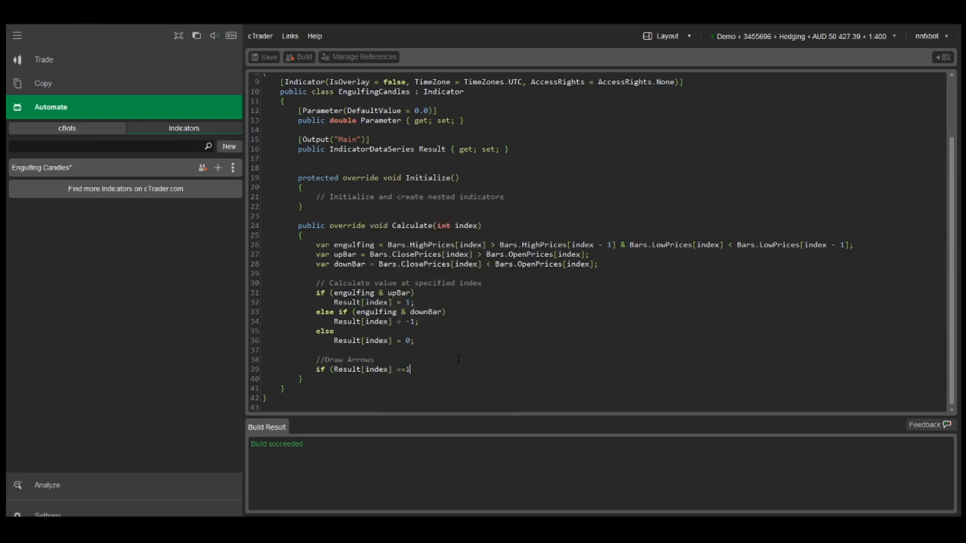
pyautogui.press('enter')
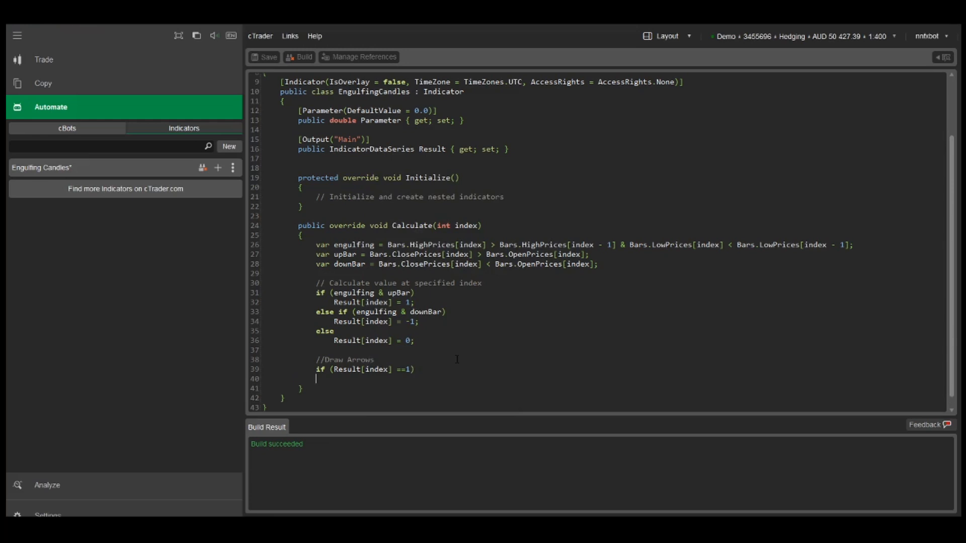
# Start Chart.DrawIcon named index.ToString() with ChartIconType.UpArrow at the bar index
pyautogui.write('Chart.d')
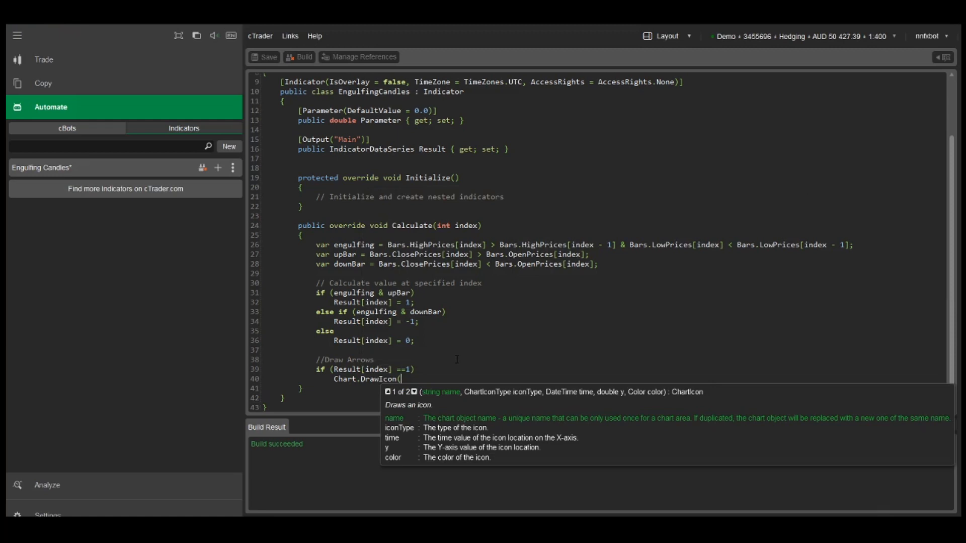
pyautogui.write('index.t')
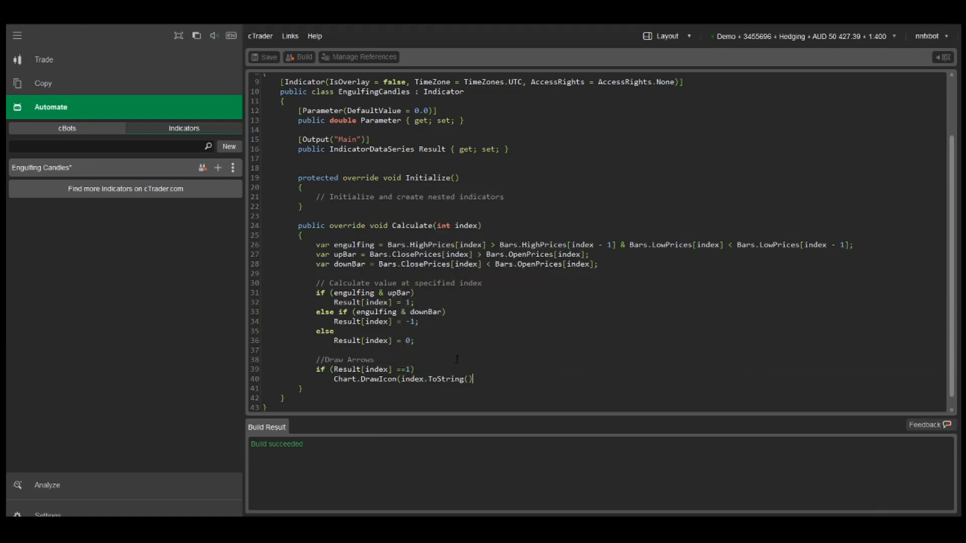
pyautogui.write(',')
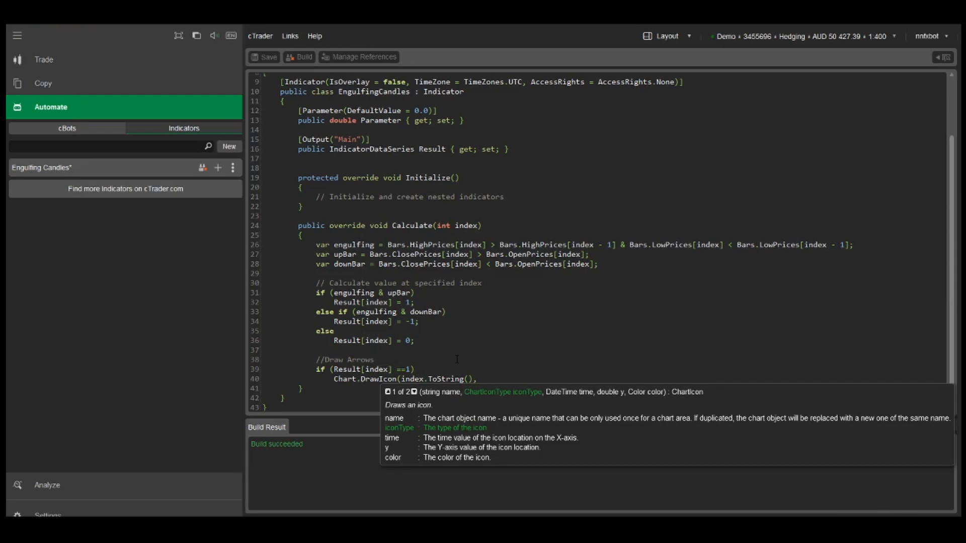
pyautogui.write('chartic')
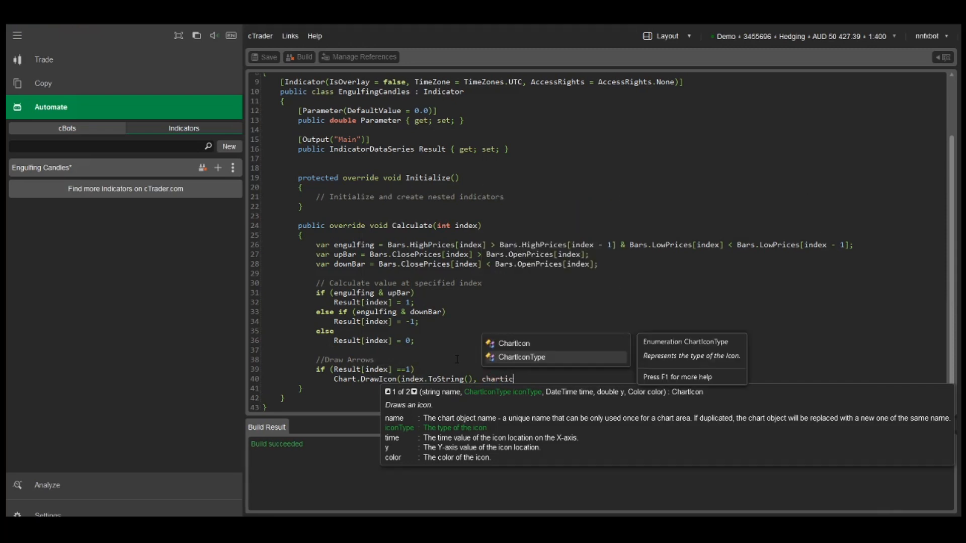
pyautogui.write('ChartIconType.UpArrow,')
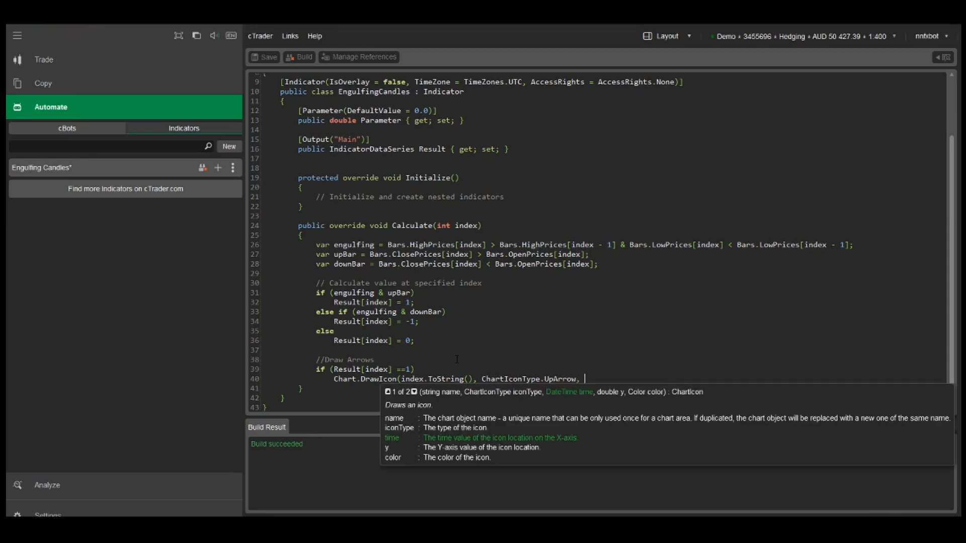
pyautogui.write('index,')
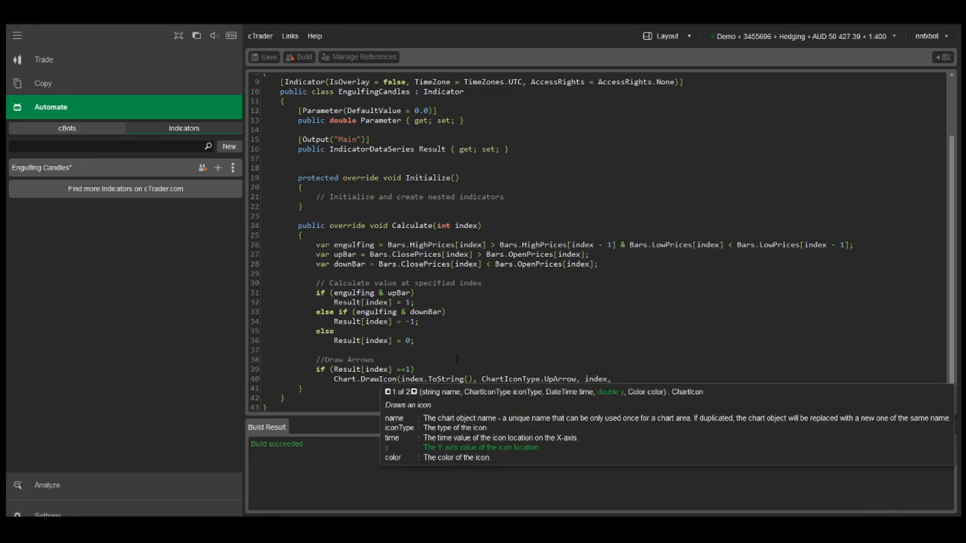
# Position the arrow at Bars.LowPrices[index] - 20*Symbol.PipSize and colour it "Green"
pyautogui.write('Bars')
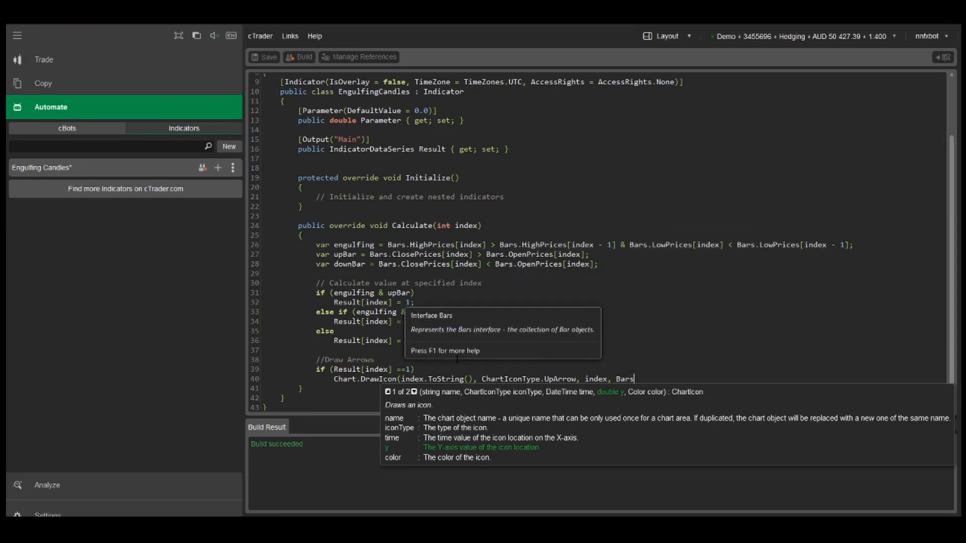
pyautogui.write('.LowPrices')
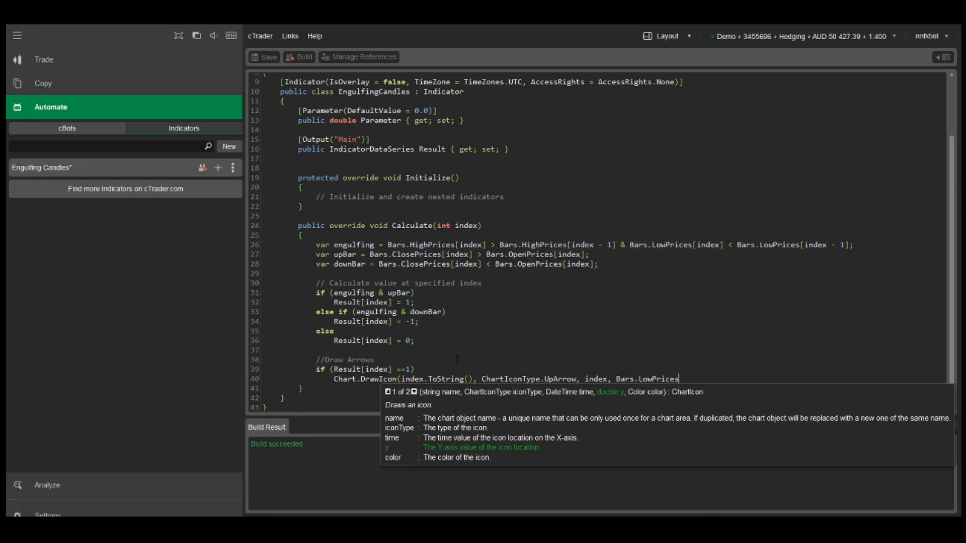
pyautogui.write('[index]')
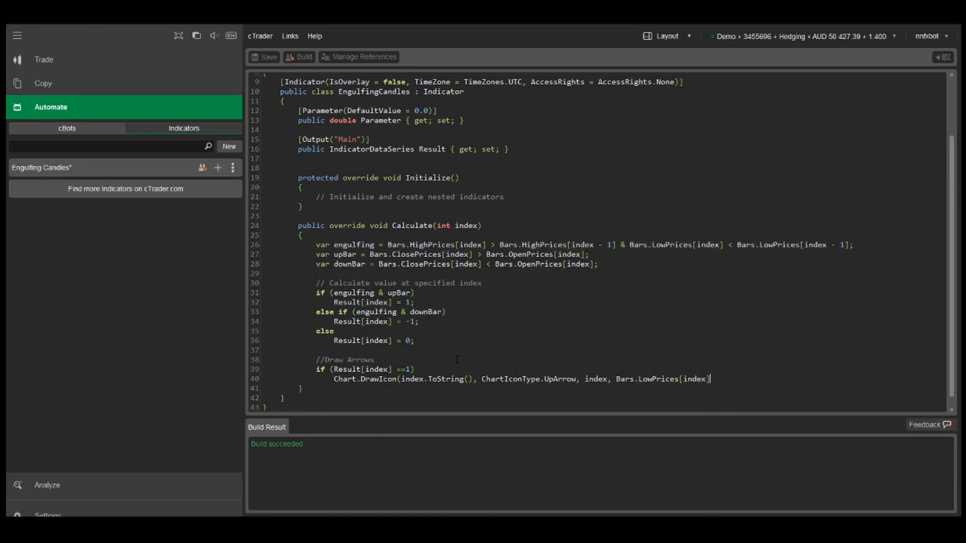
pyautogui.write('- 20')
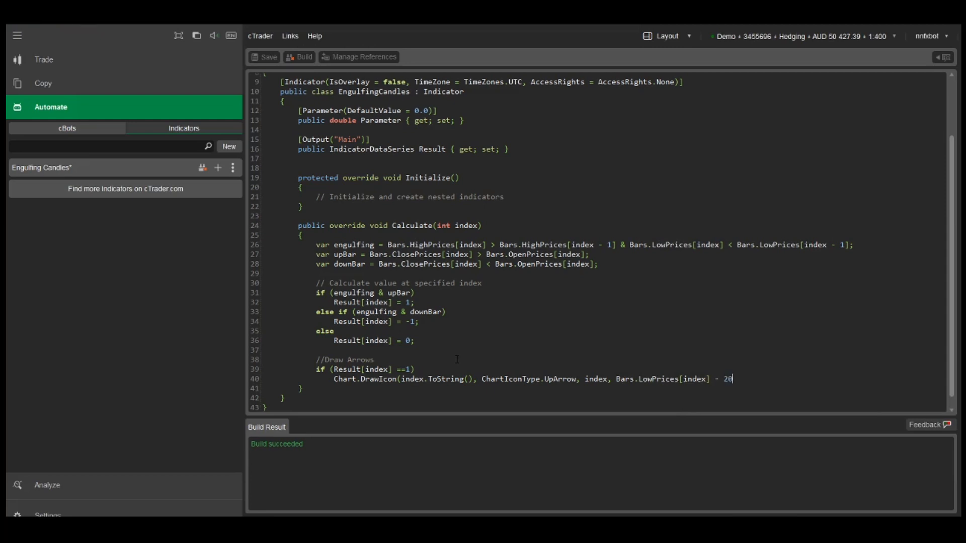
pyautogui.write('*sy')
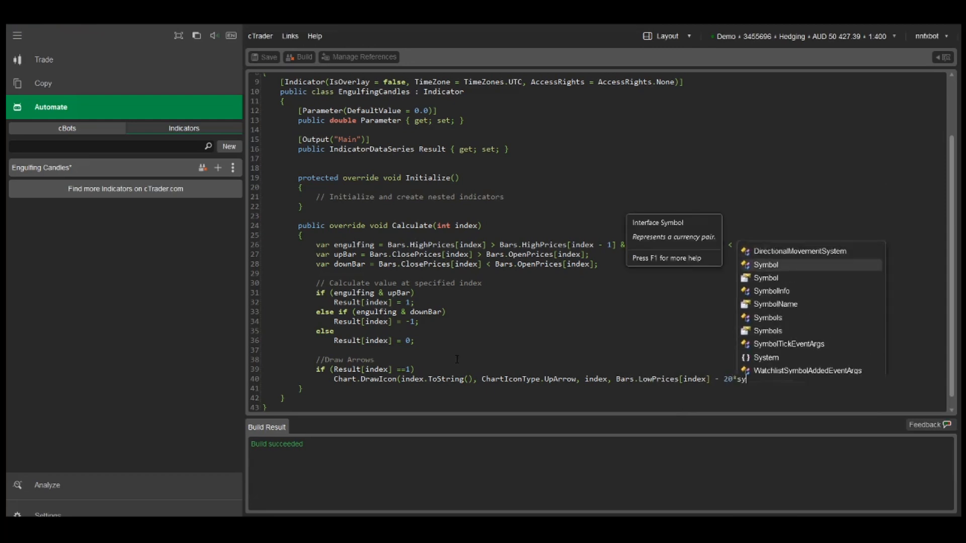
pyautogui.write('Symbol.pipSize,')
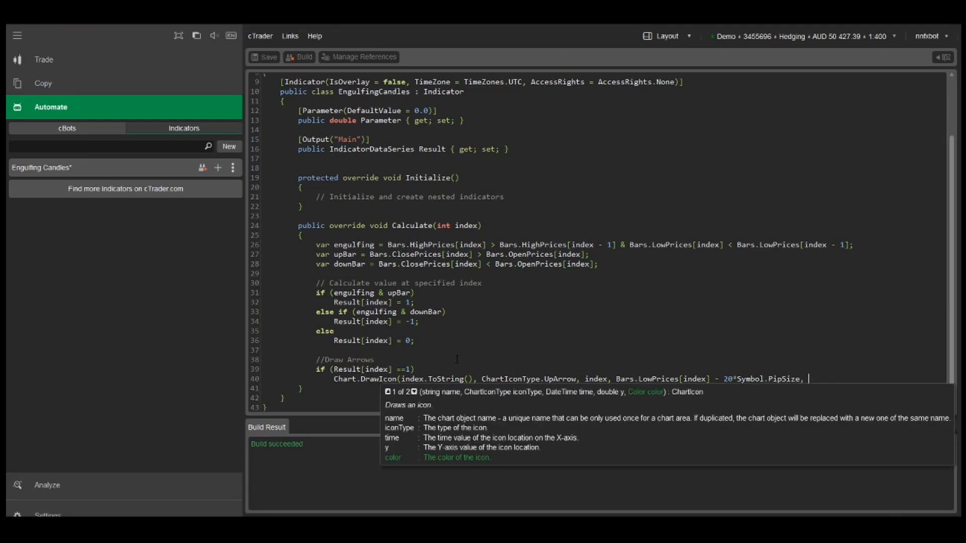
pyautogui.write('"Gre')
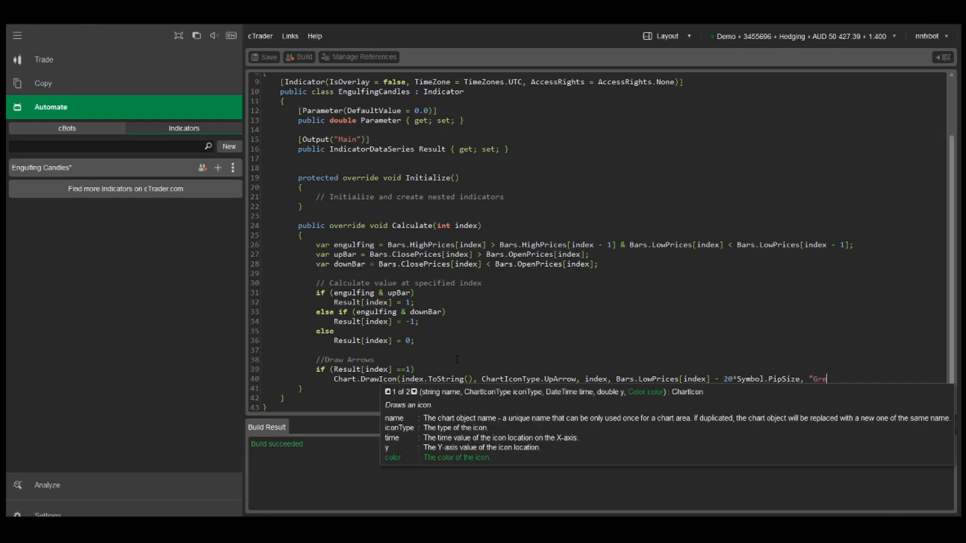
pyautogui.write('en");')
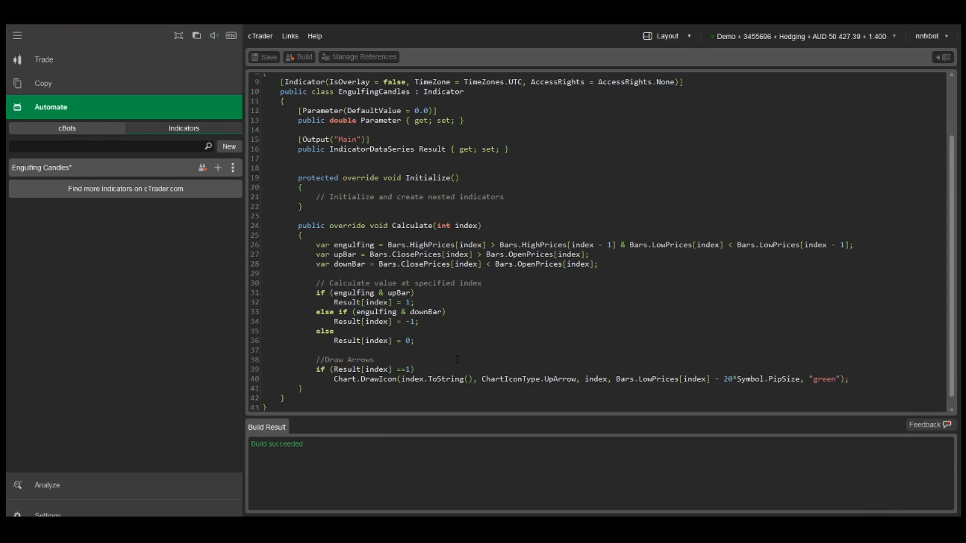
# Build the indicator and check the green up arrows on bullish engulfing USDJPY candles
pyautogui.click(304, 56)
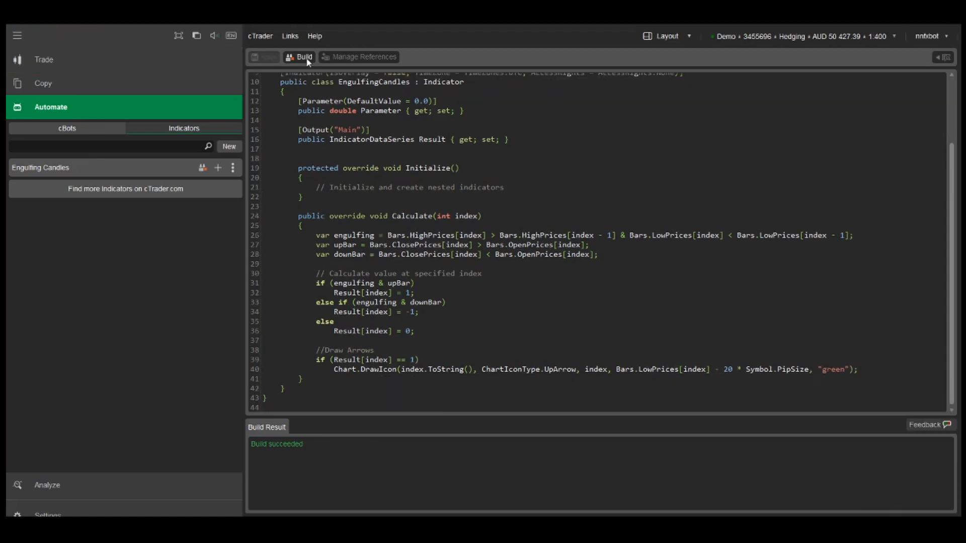
pyautogui.click(44, 59)
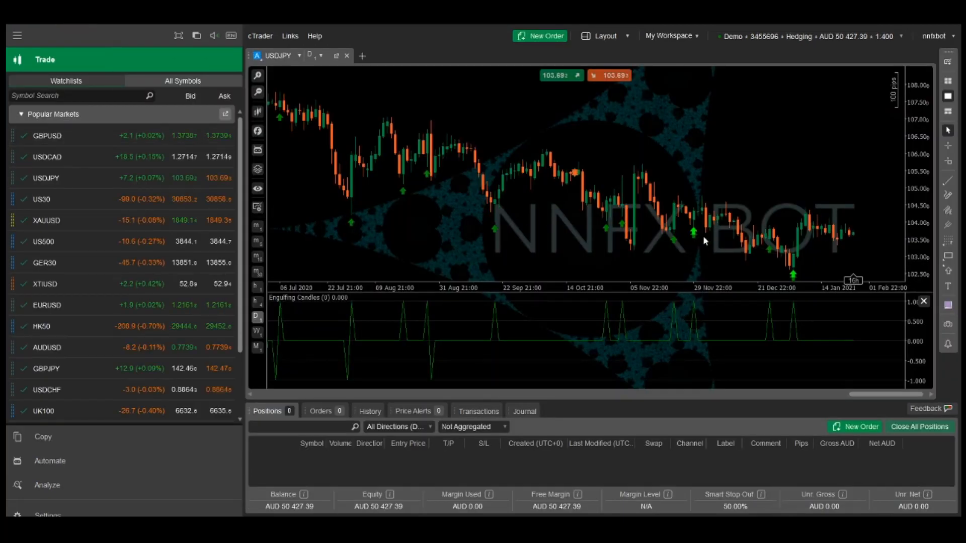
pyautogui.moveTo(810, 303)
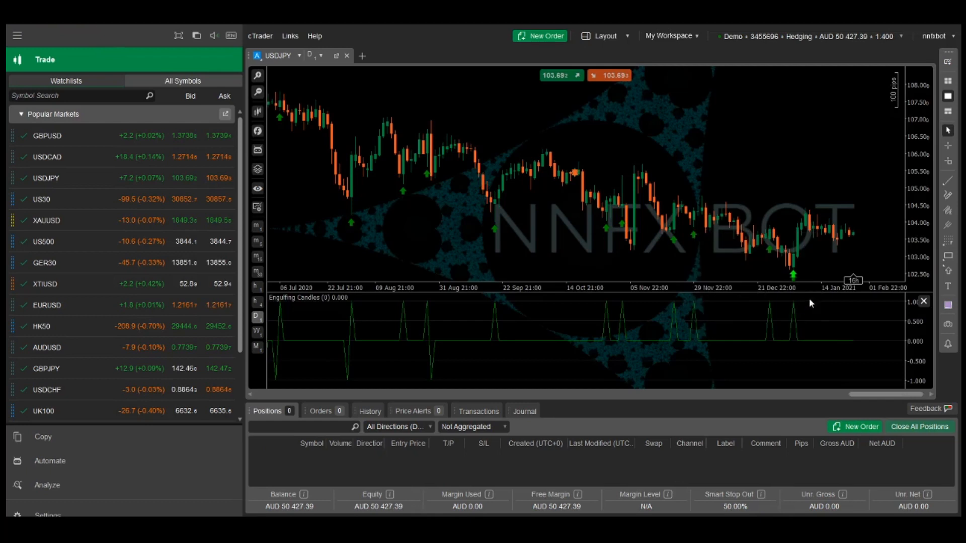
pyautogui.moveTo(877, 354)
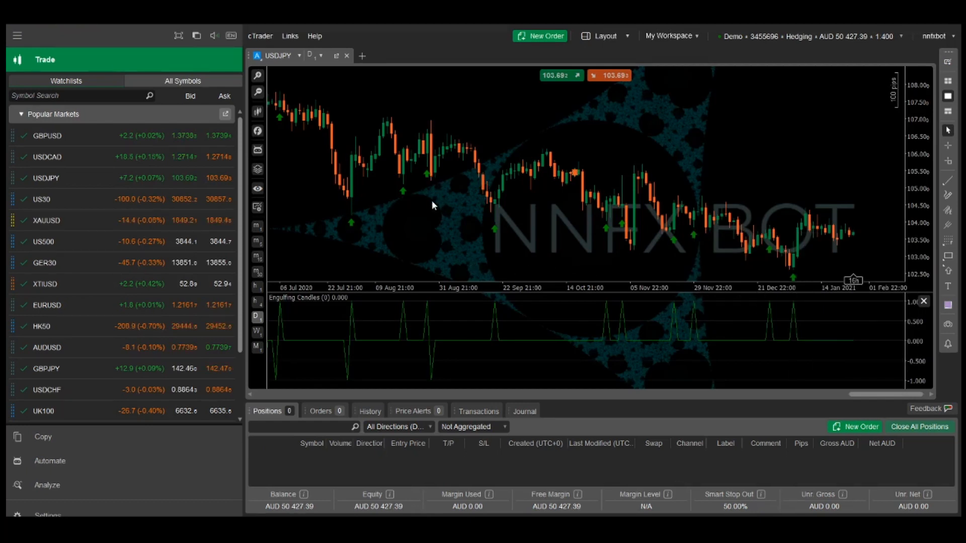
pyautogui.moveTo(143, 453)
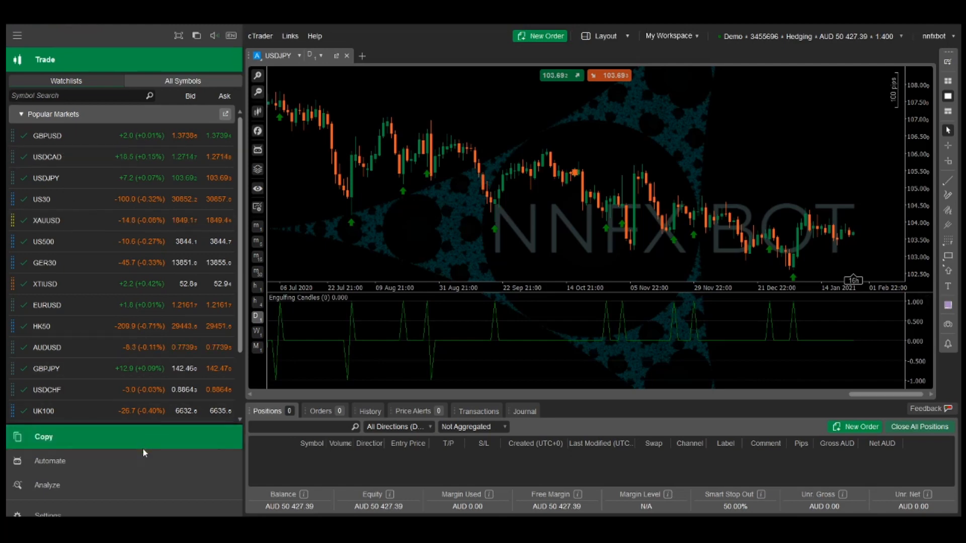
pyautogui.click(50, 461)
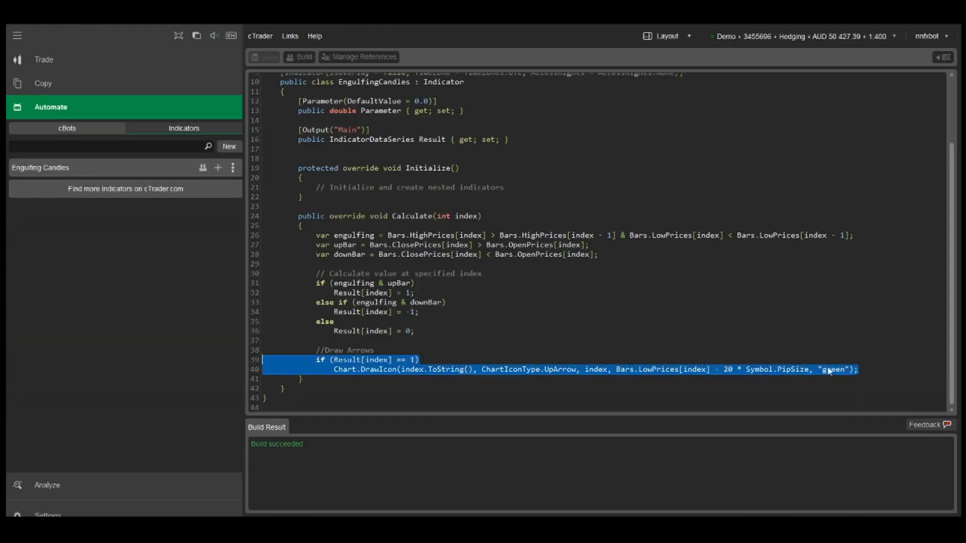
# Add an else-if rule drawing a red DownArrow 20 pips away when Result equals -1
pyautogui.click(333, 379)
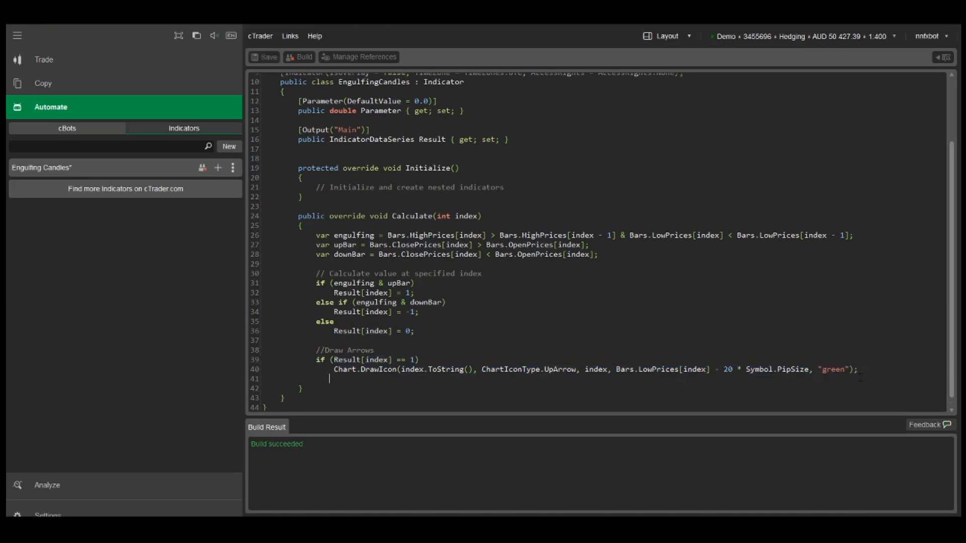
pyautogui.write('if (Result[index] == 1)')
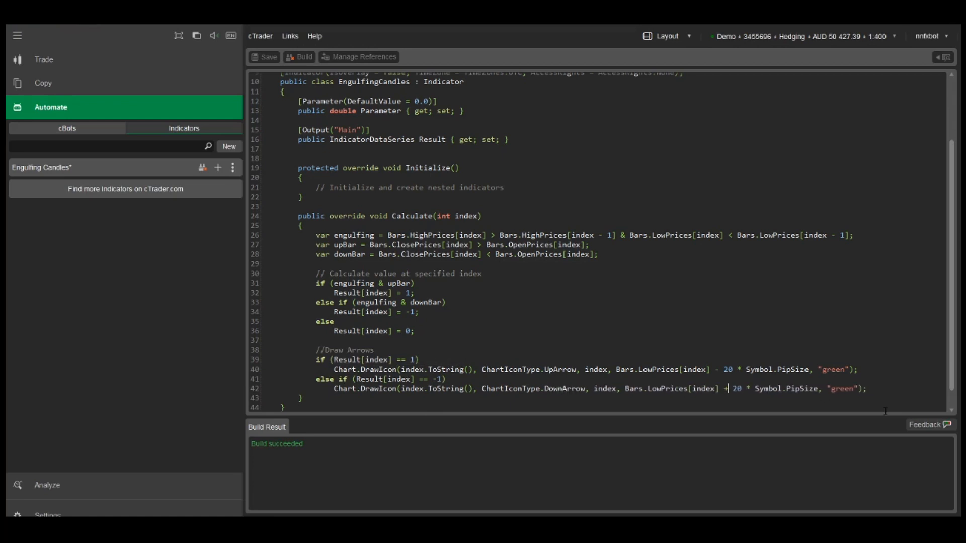
pyautogui.write('red')
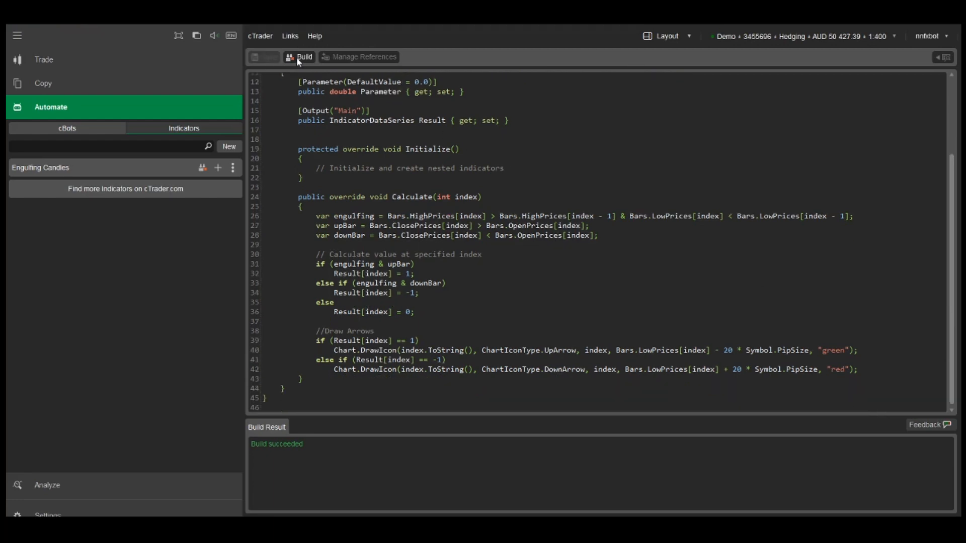
# Rebuild with red down arrows moved above candle highs for bearish engulfing candles
pyautogui.click(43, 59)
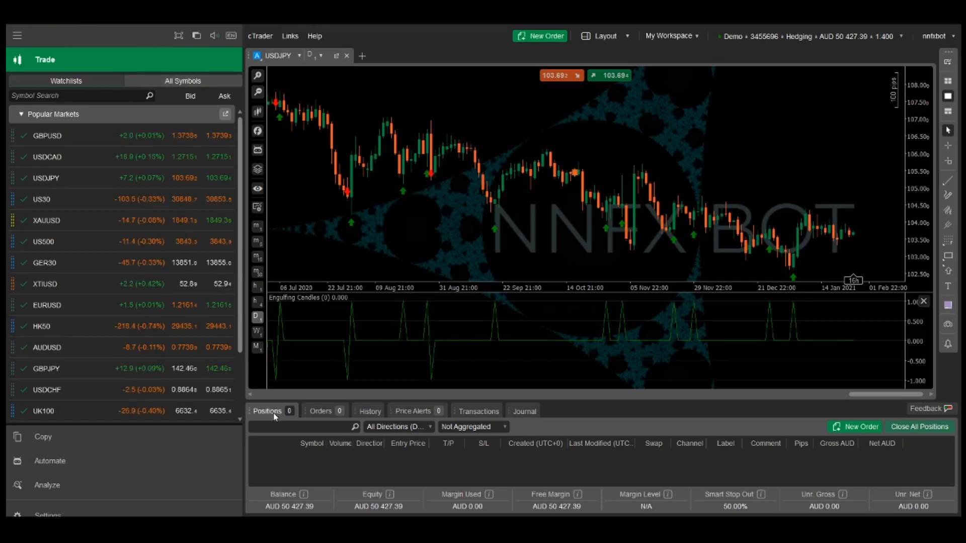
pyautogui.click(49, 460)
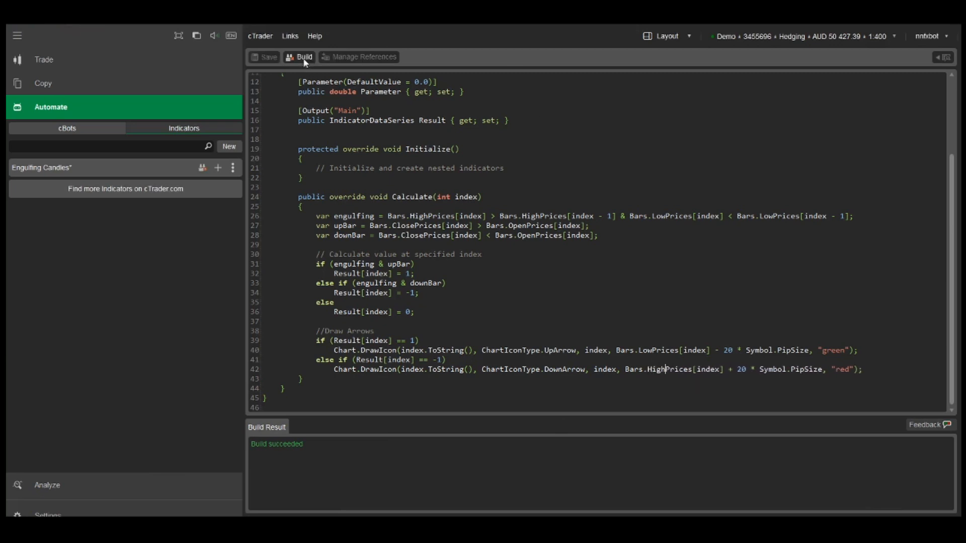
pyautogui.click(43, 59)
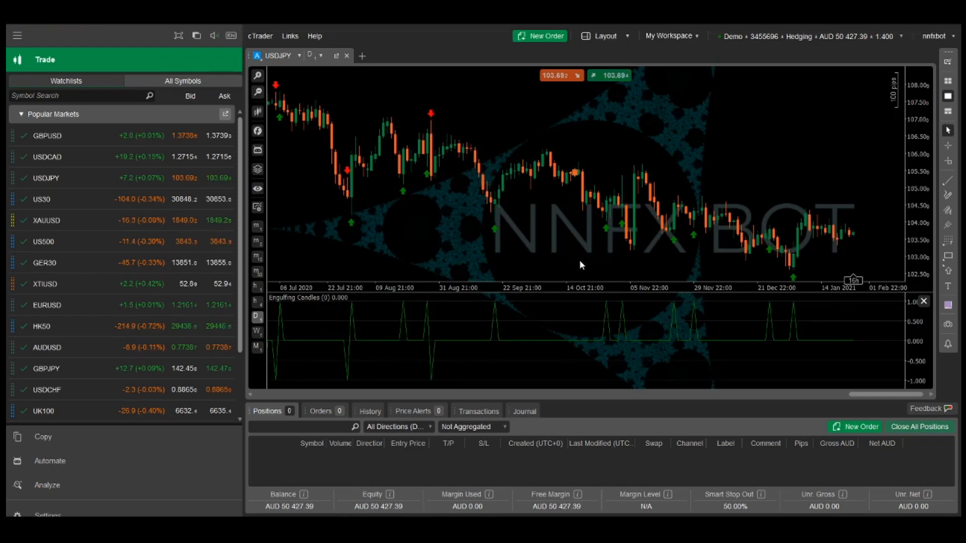
pyautogui.moveTo(588, 243)
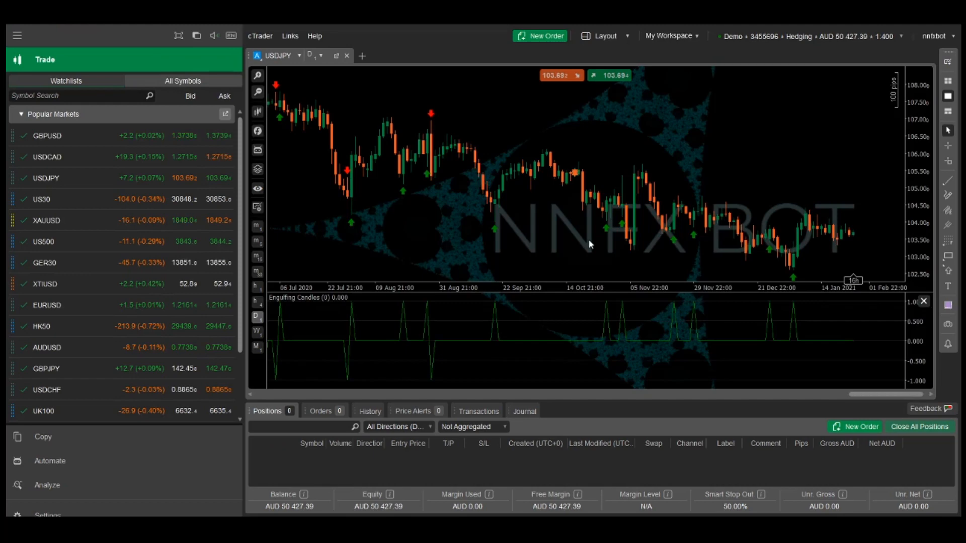